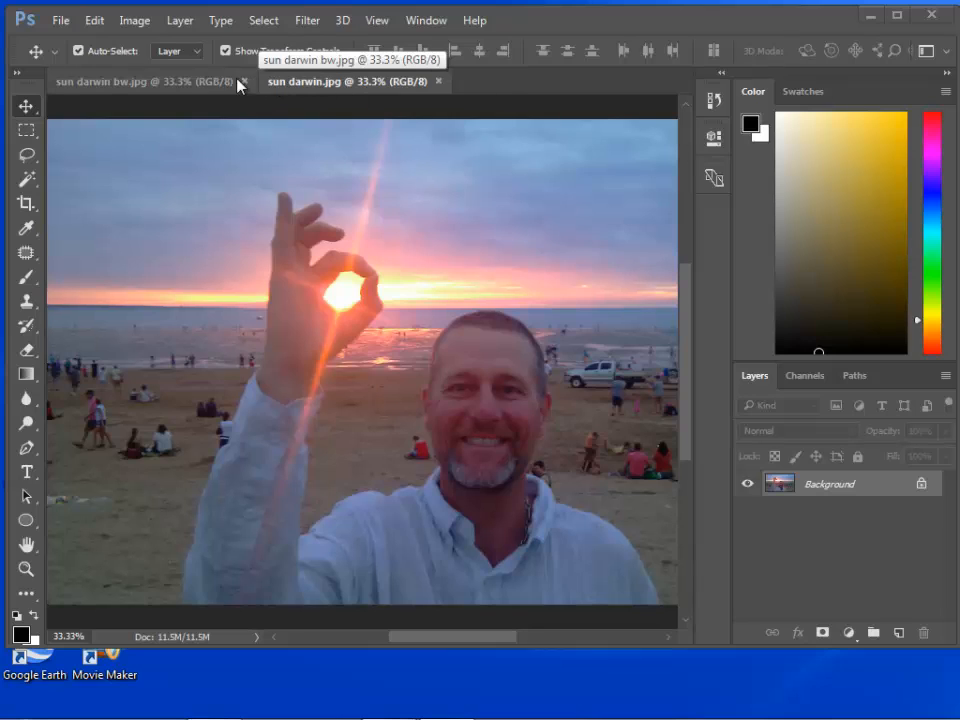
# Crop the colour selfie tightly around the hand, sun and face.
pyautogui.click(140, 81)
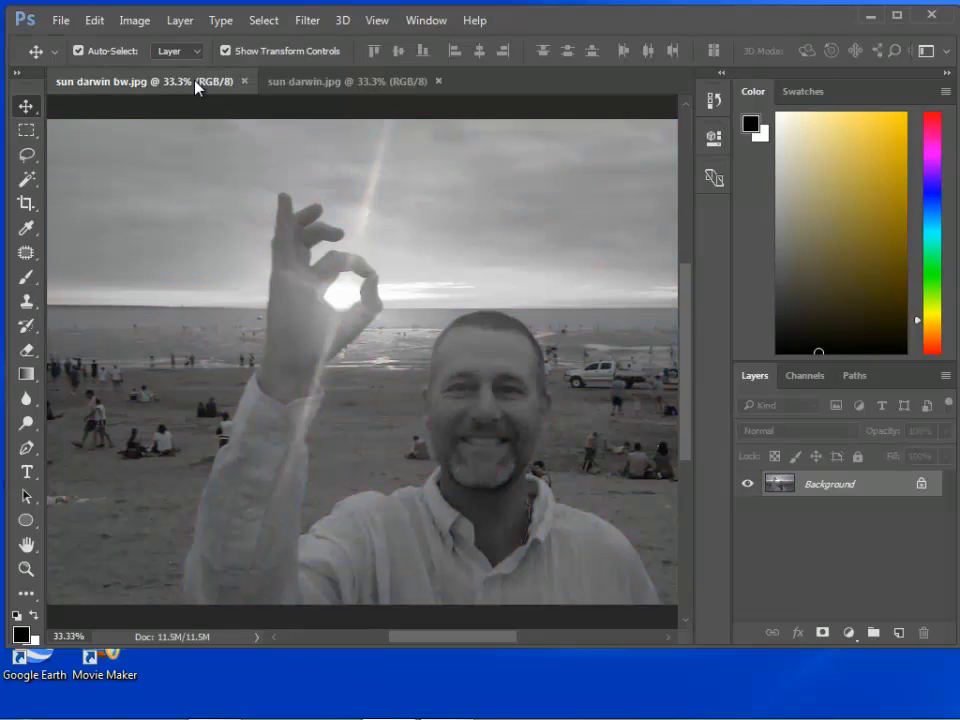
pyautogui.moveTo(868, 662)
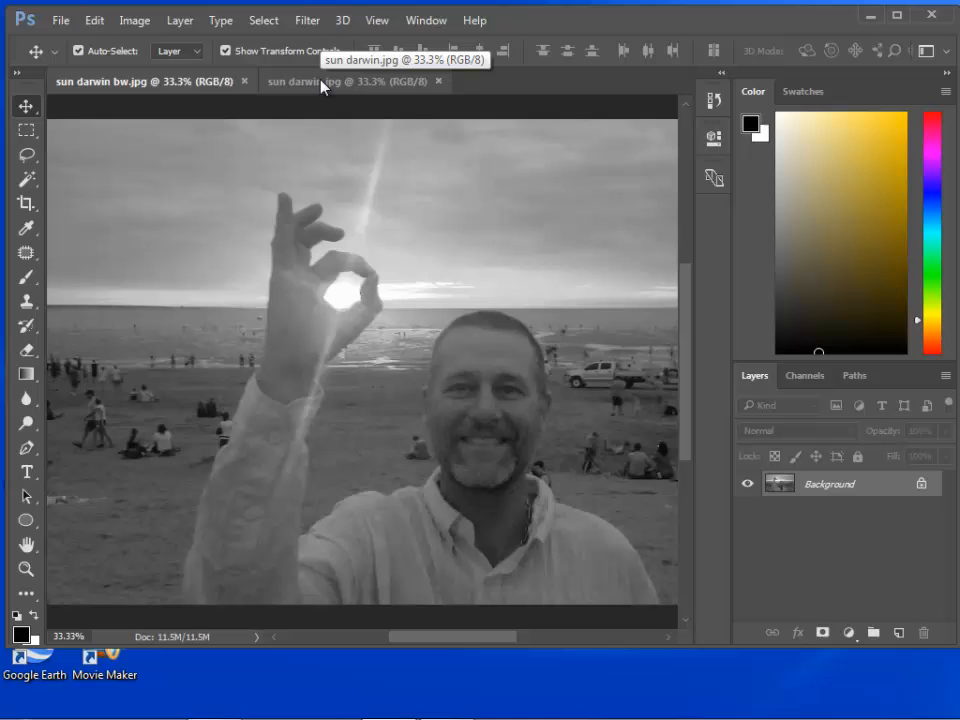
pyautogui.click(340, 81)
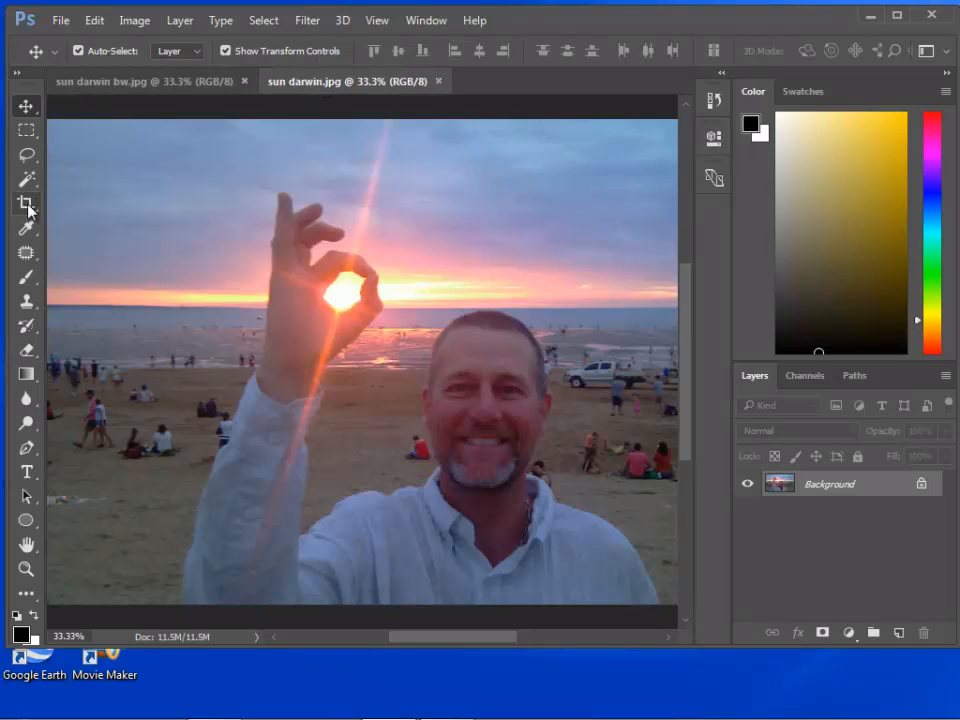
pyautogui.click(26, 203)
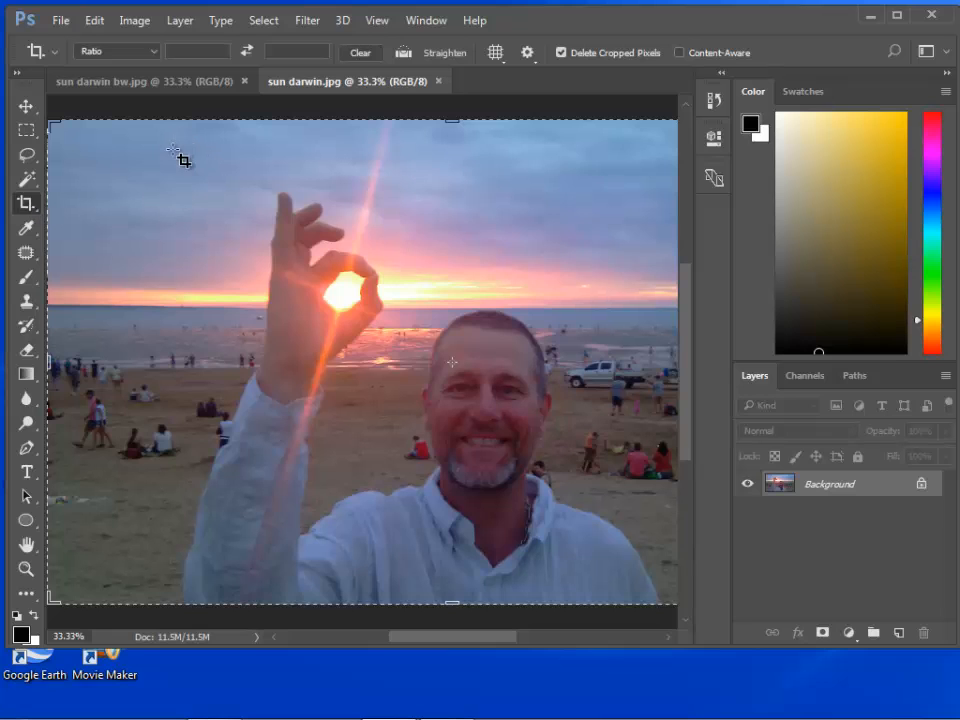
pyautogui.moveTo(172, 152); pyautogui.dragTo(405, 375)
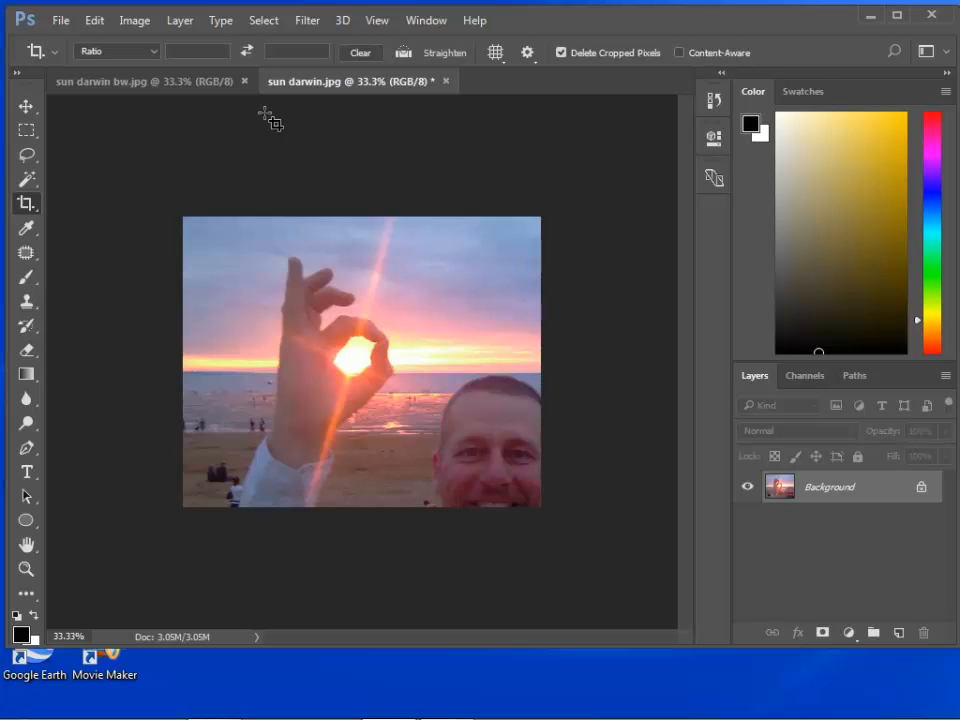
# Save the cropped photo as a Quality 12 Maximum JPEG and return to the black-and-white copy.
pyautogui.click(60, 20)
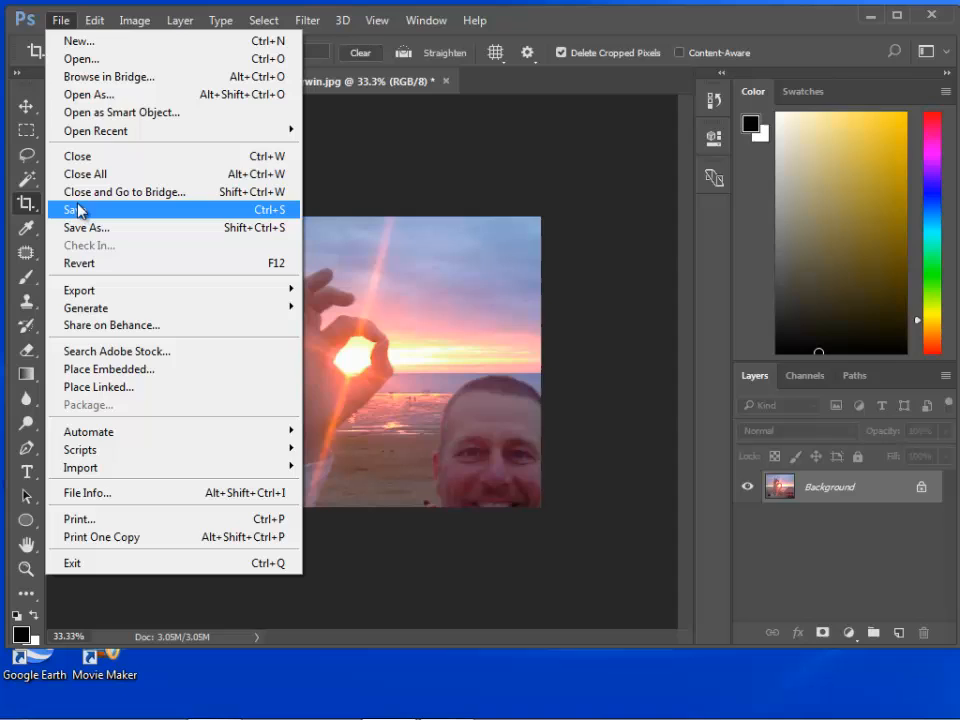
pyautogui.click(72, 209)
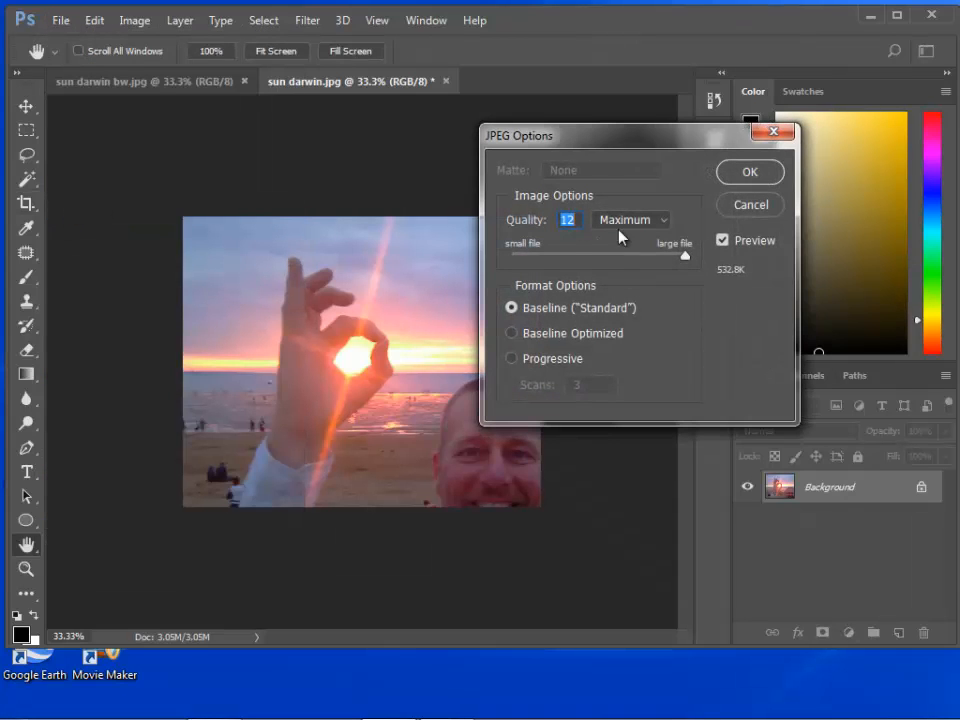
pyautogui.click(749, 172)
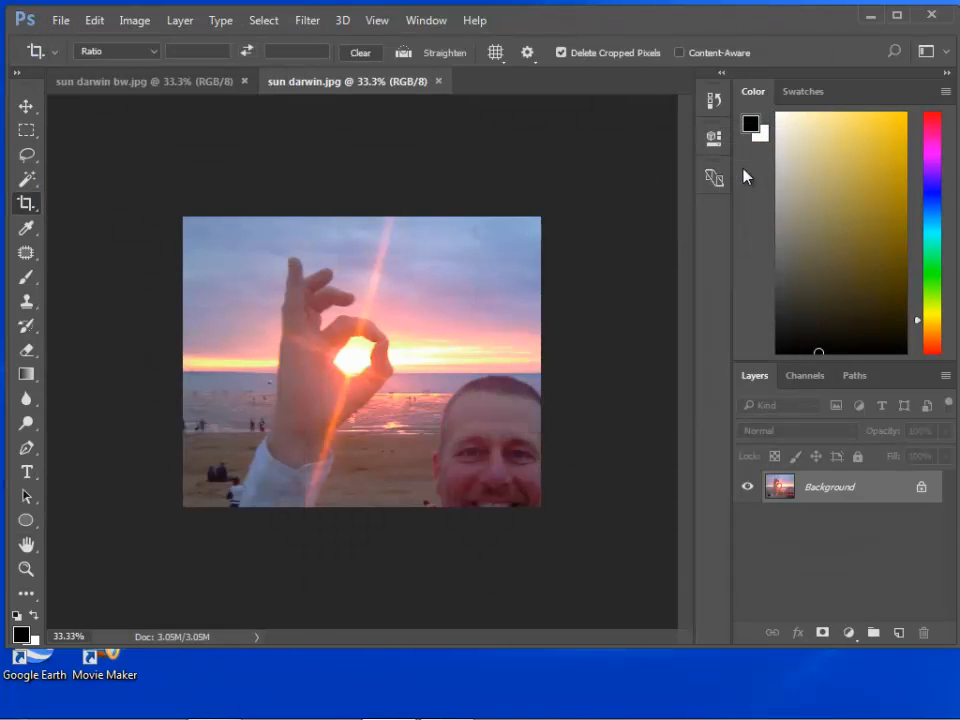
pyautogui.click(100, 81)
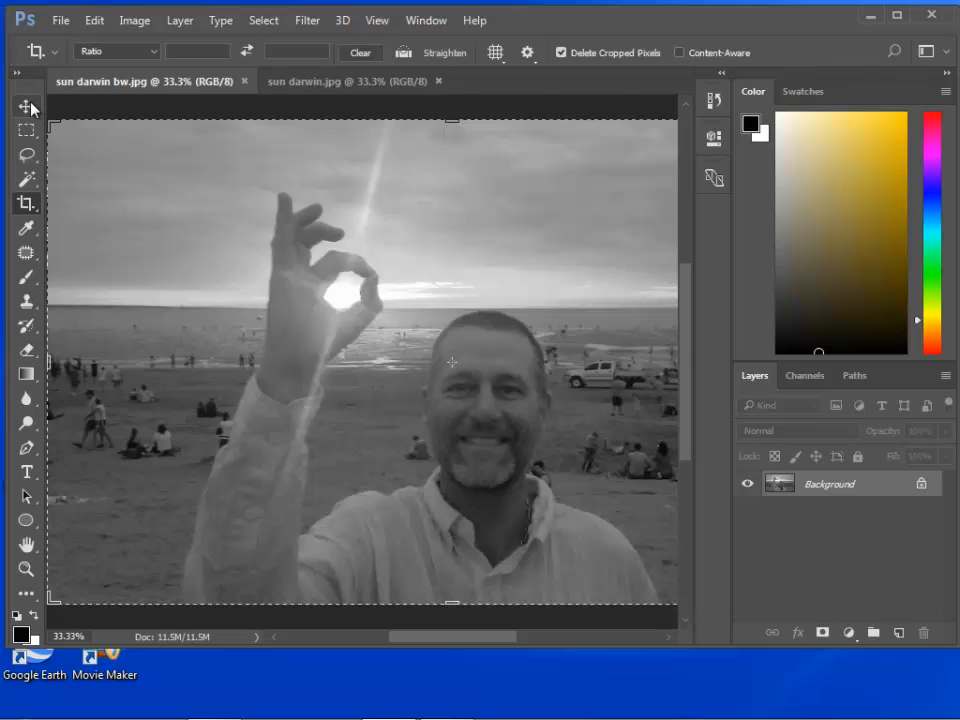
# Select the Move tool and bring the cropped colour selfie back to the front.
pyautogui.click(26, 106)
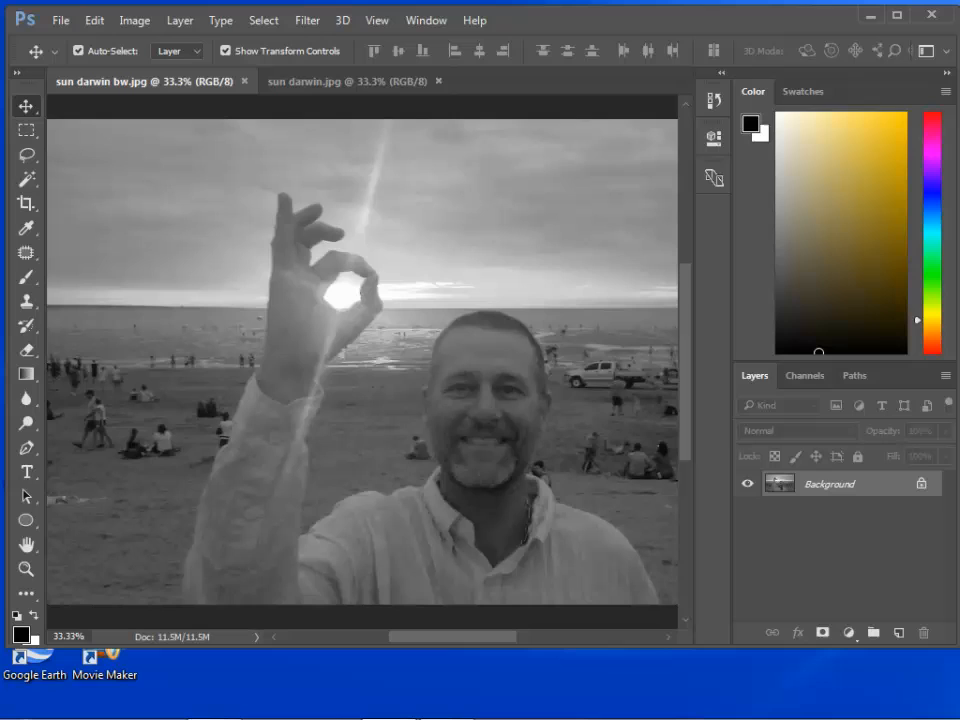
pyautogui.moveTo(520, 285)
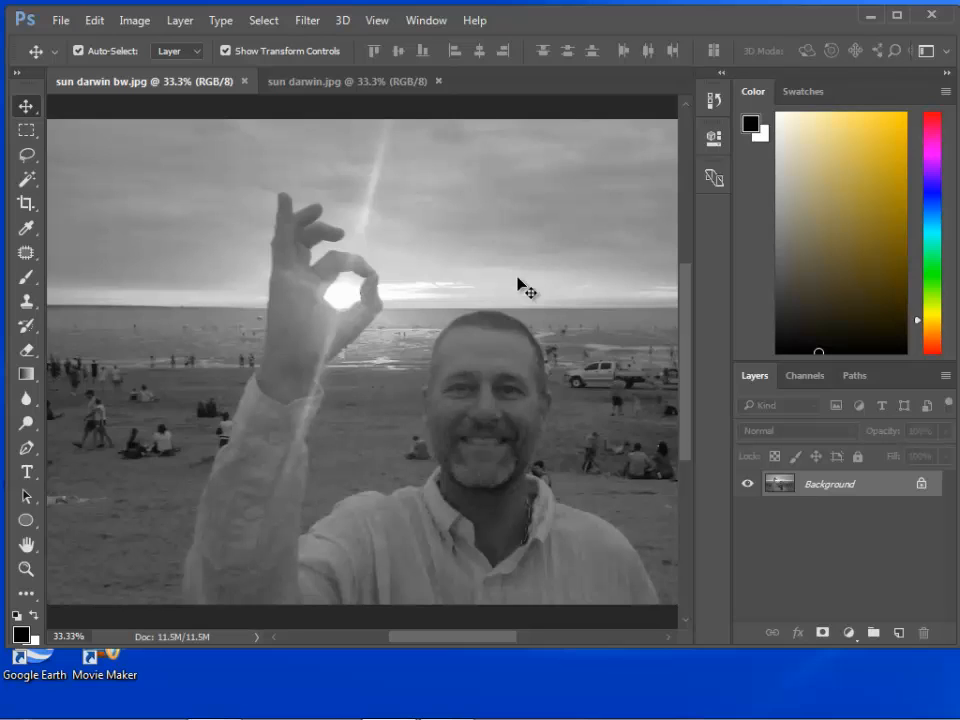
pyautogui.click(348, 81)
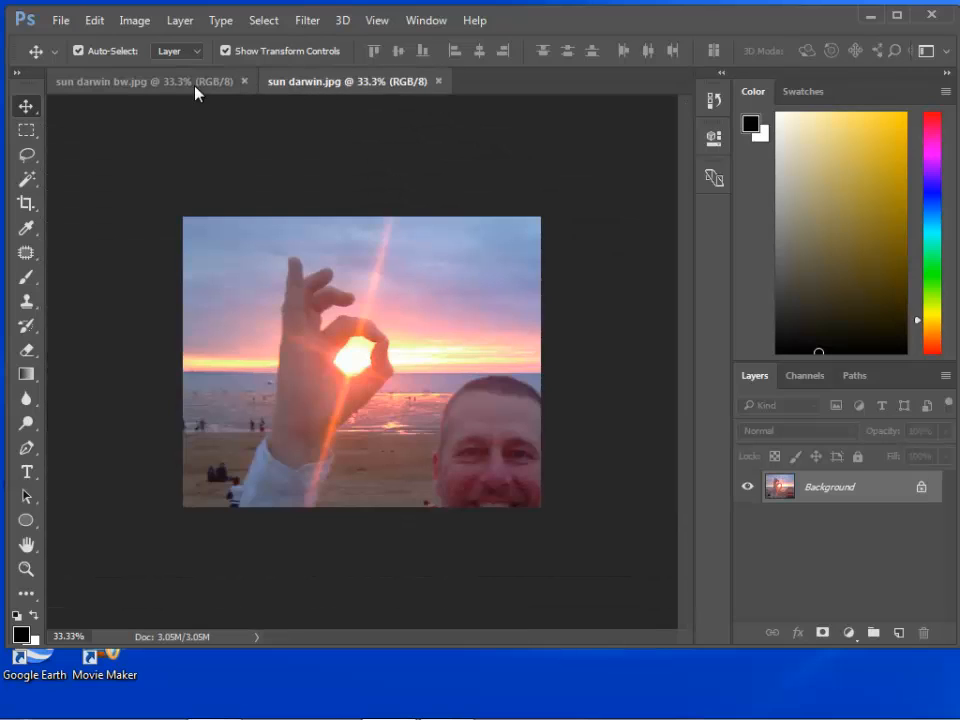
# Float the colour selfie window and drag its image into the black-and-white document.
pyautogui.click(350, 81)
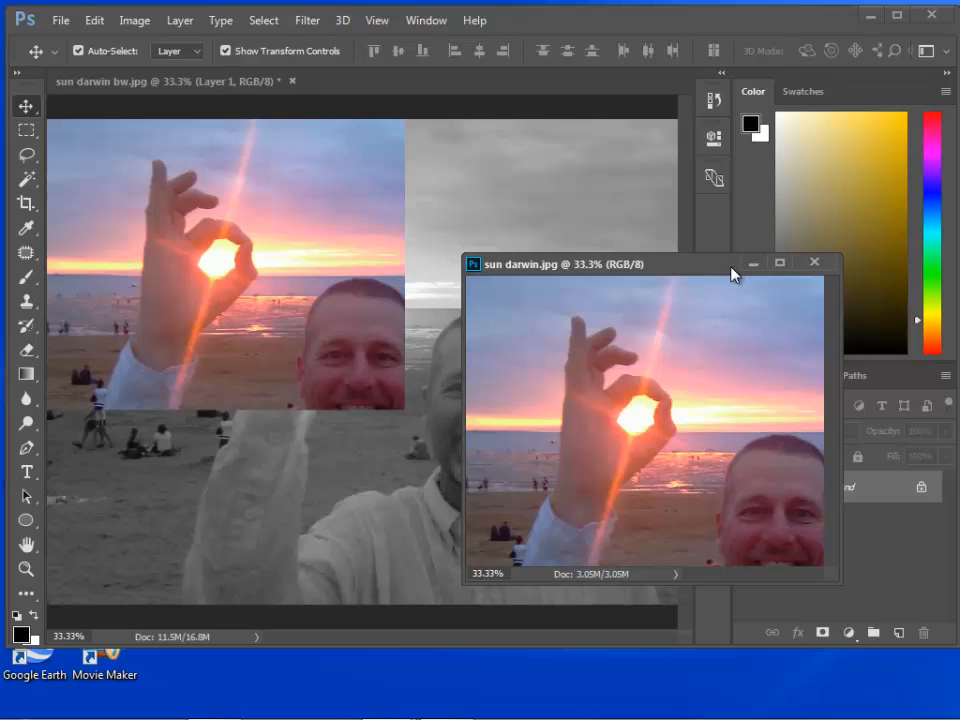
pyautogui.click(814, 262)
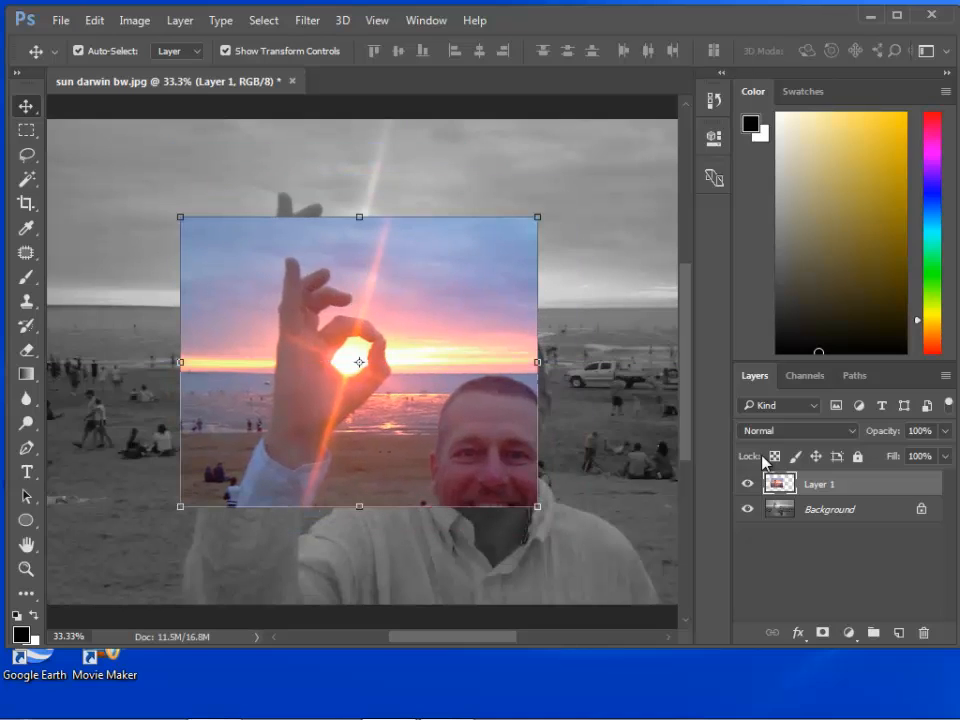
pyautogui.moveTo(820, 505)
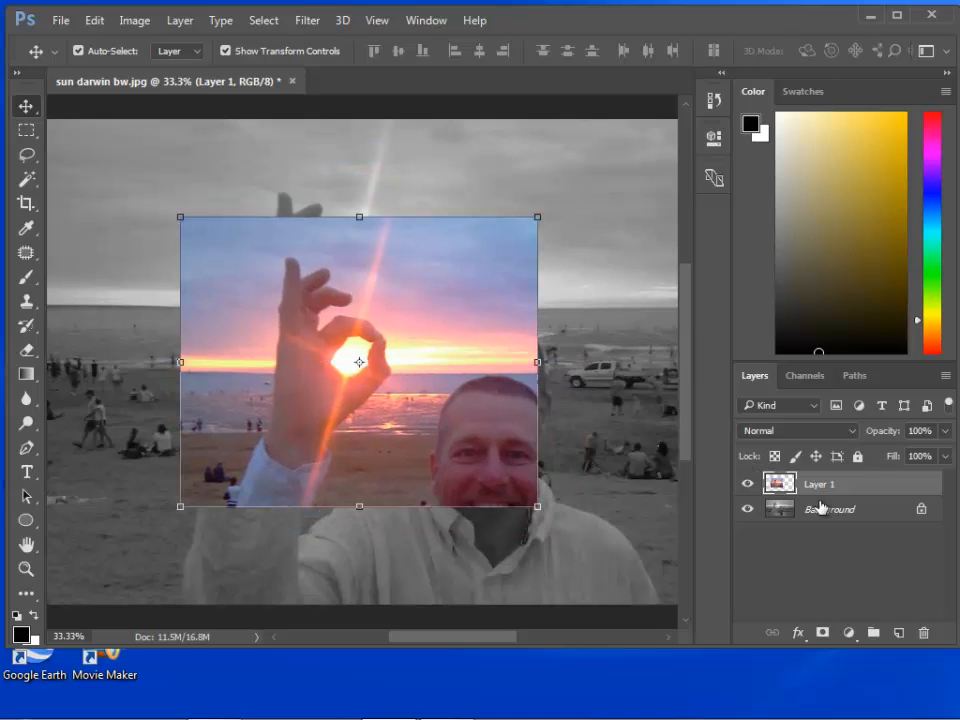
pyautogui.moveTo(480, 378)
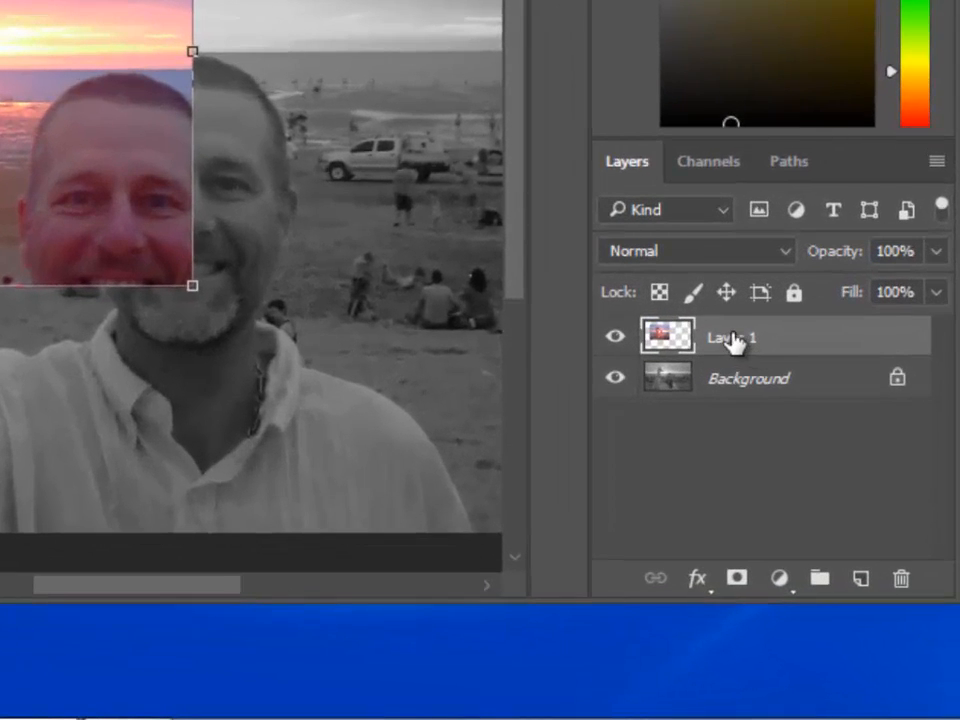
pyautogui.moveTo(730, 337)
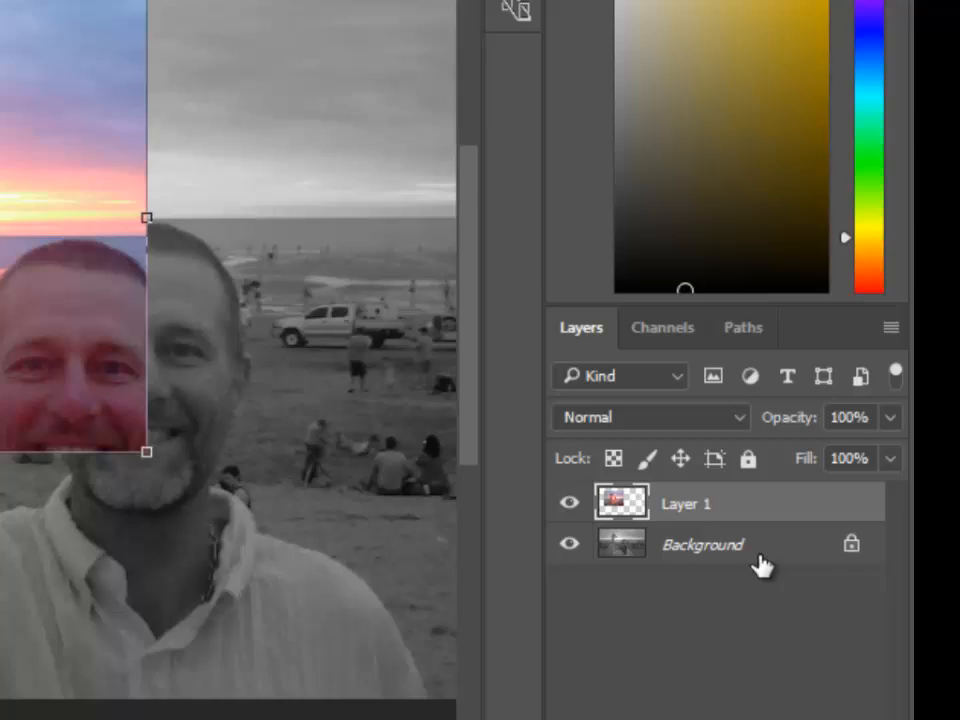
# Convert Background into Layer 0 and reorder it with the colour Layer 1.
pyautogui.rightClick(702, 544)
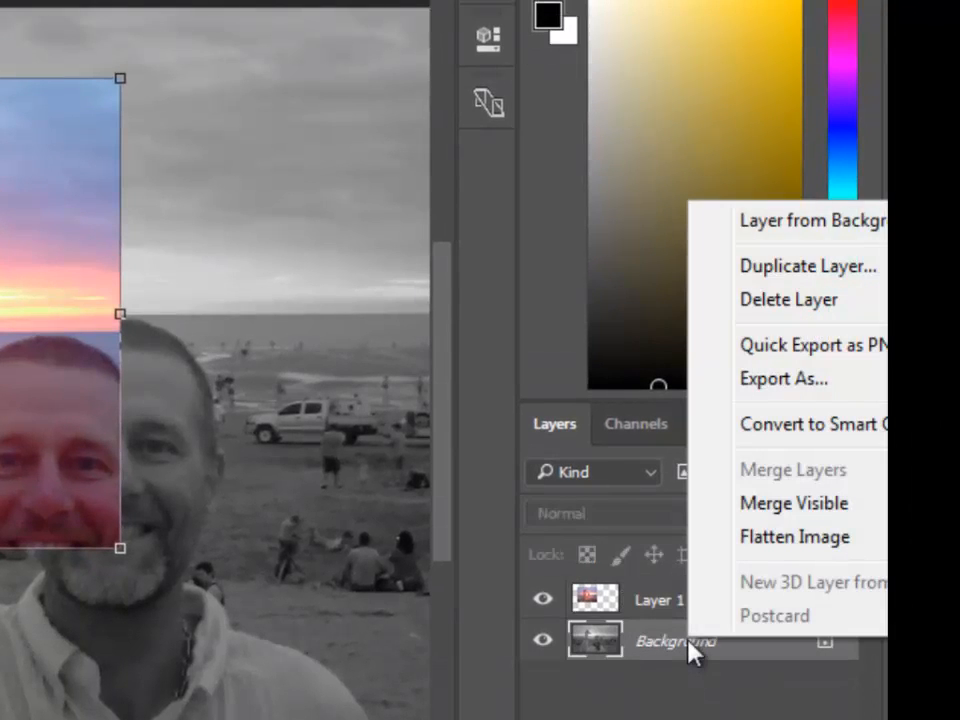
pyautogui.moveTo(825, 210)
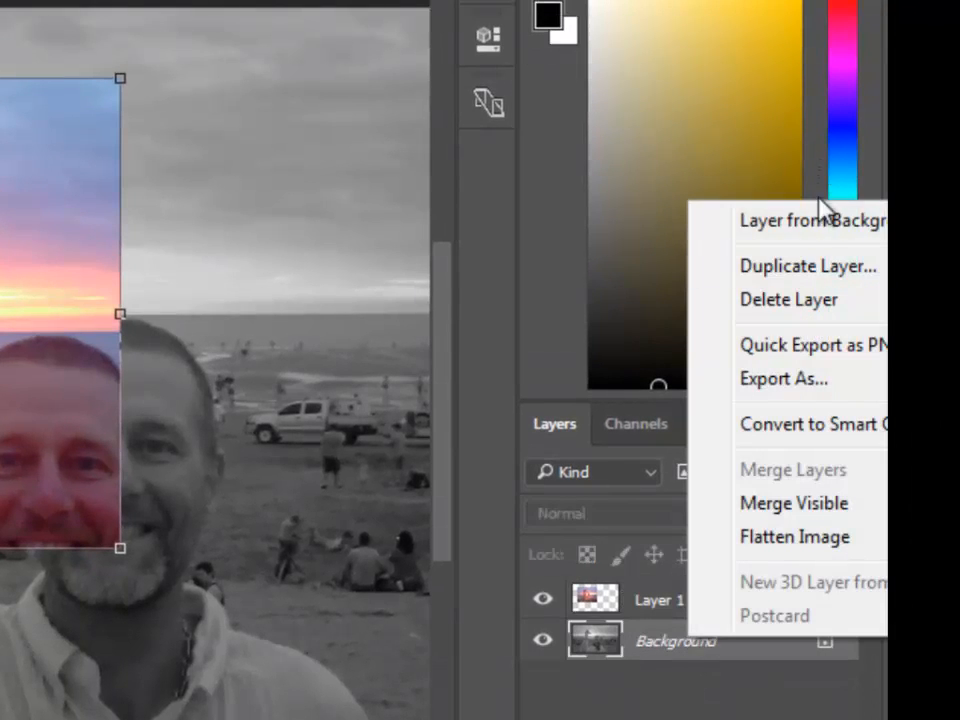
pyautogui.moveTo(815, 230)
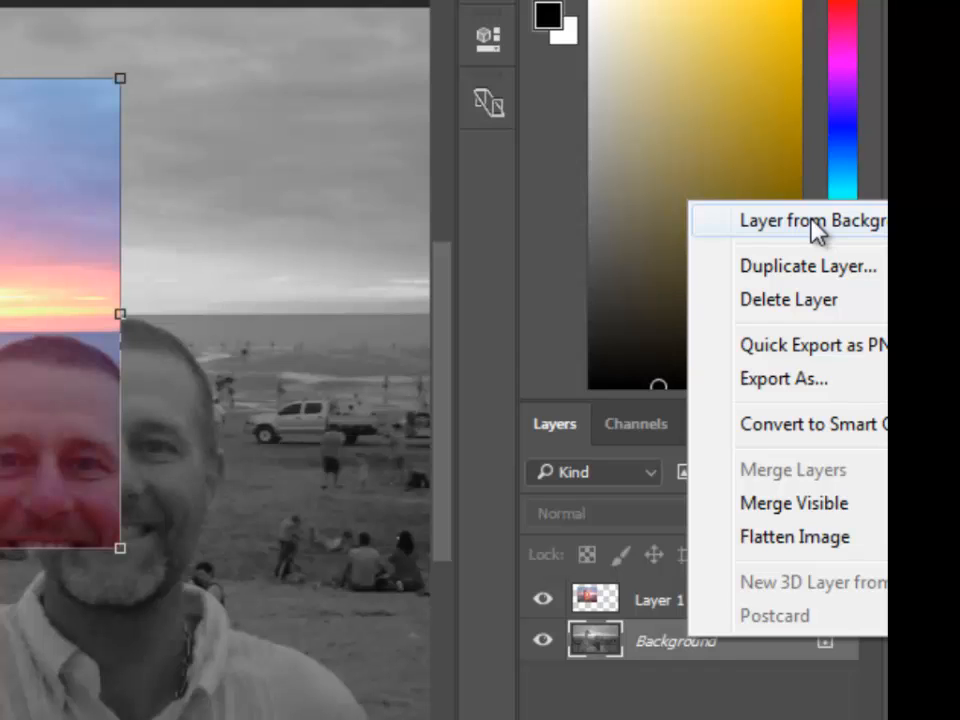
pyautogui.click(810, 220)
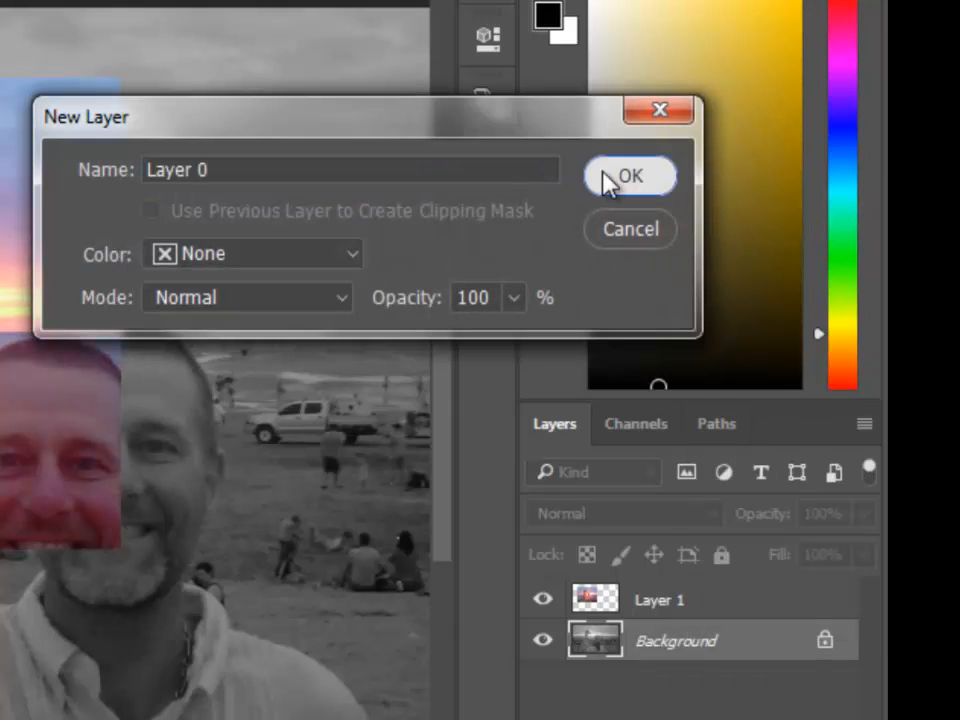
pyautogui.click(628, 176)
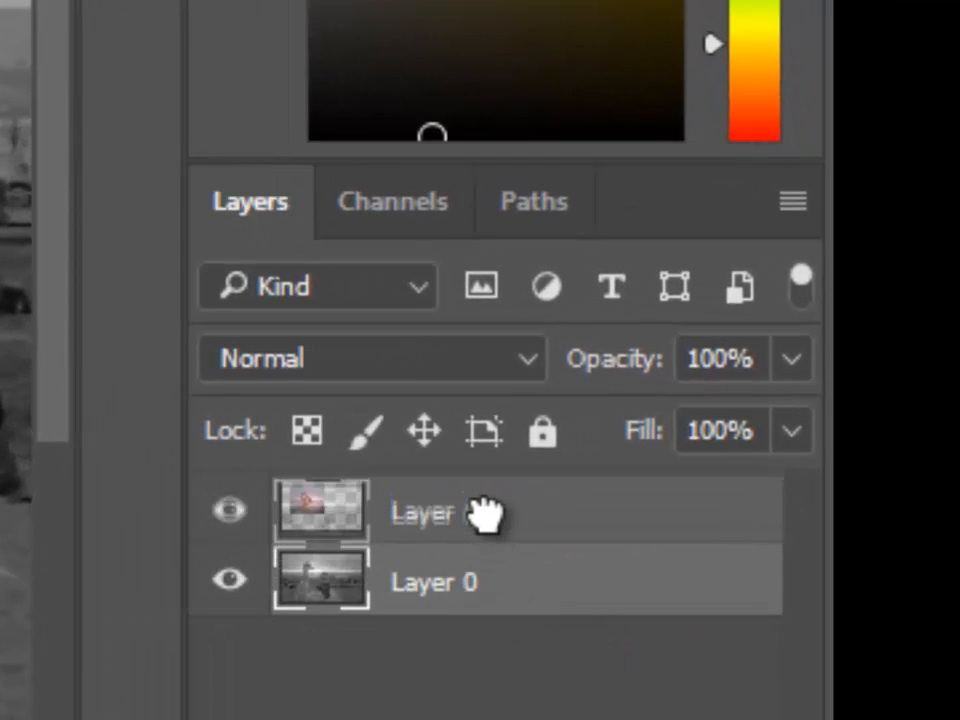
pyautogui.moveTo(435, 510); pyautogui.dragTo(435, 582)
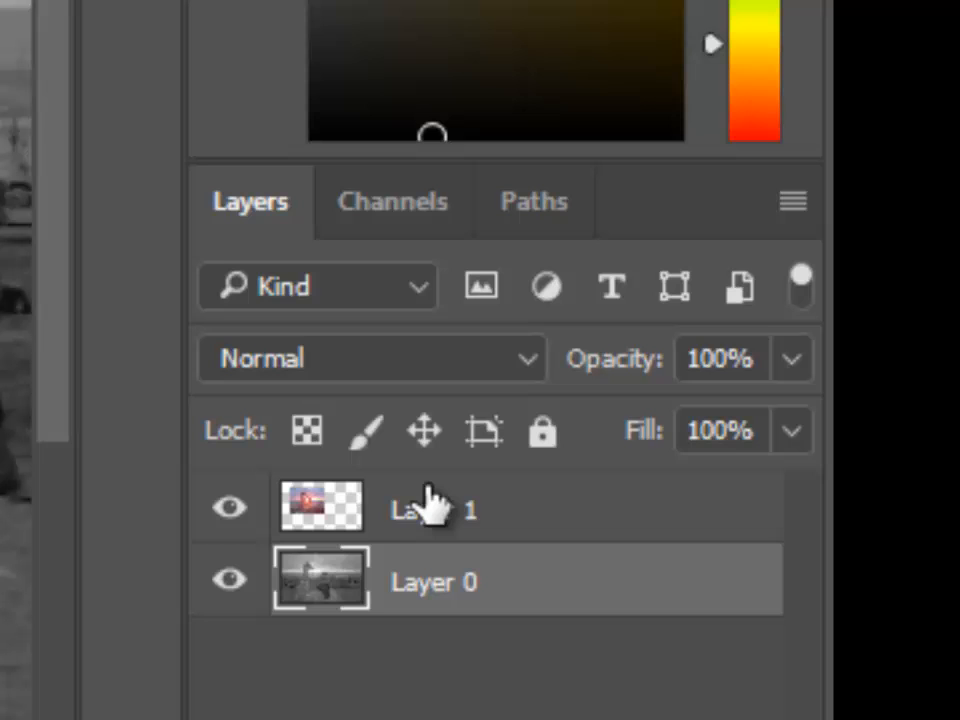
pyautogui.moveTo(430, 508); pyautogui.dragTo(430, 582)
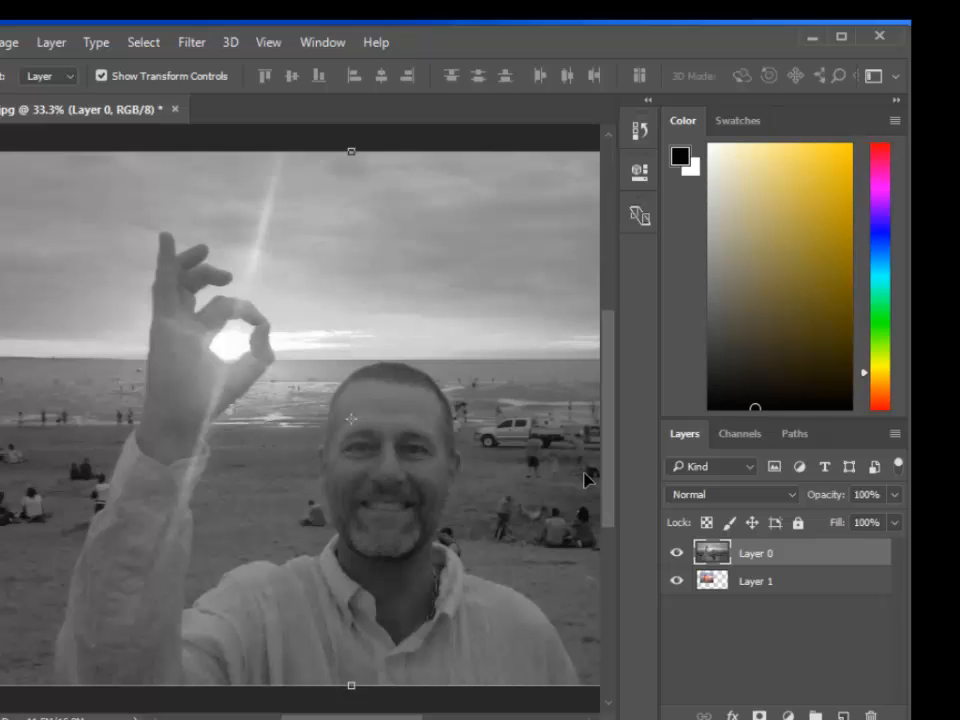
# Toggle the eye icons of Layer 0 and Layer 1 so both layers show.
pyautogui.click(755, 581)
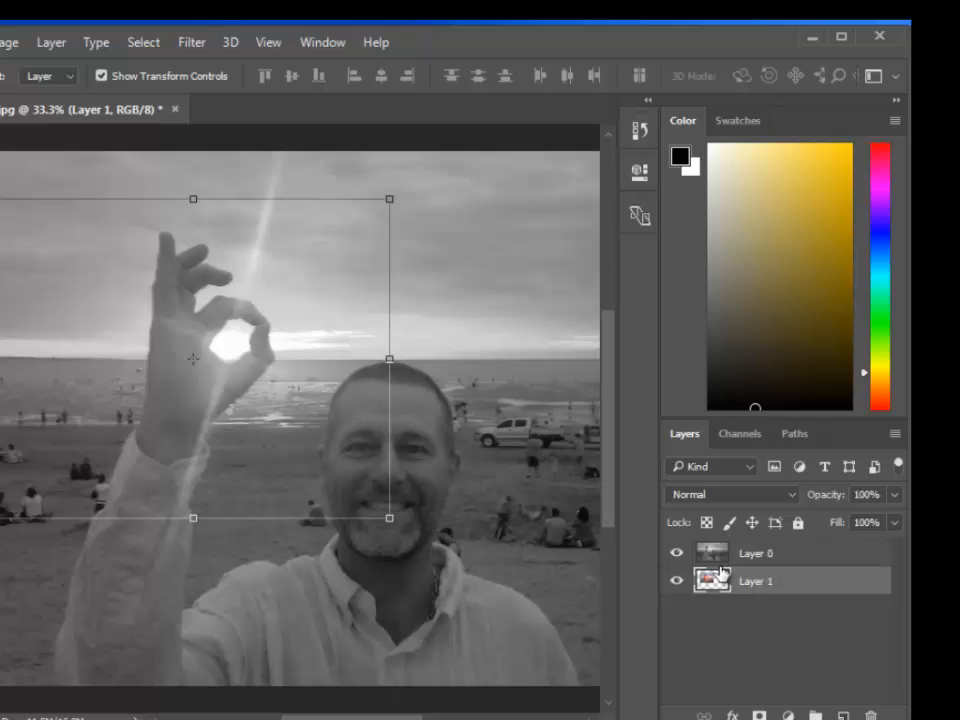
pyautogui.click(677, 552)
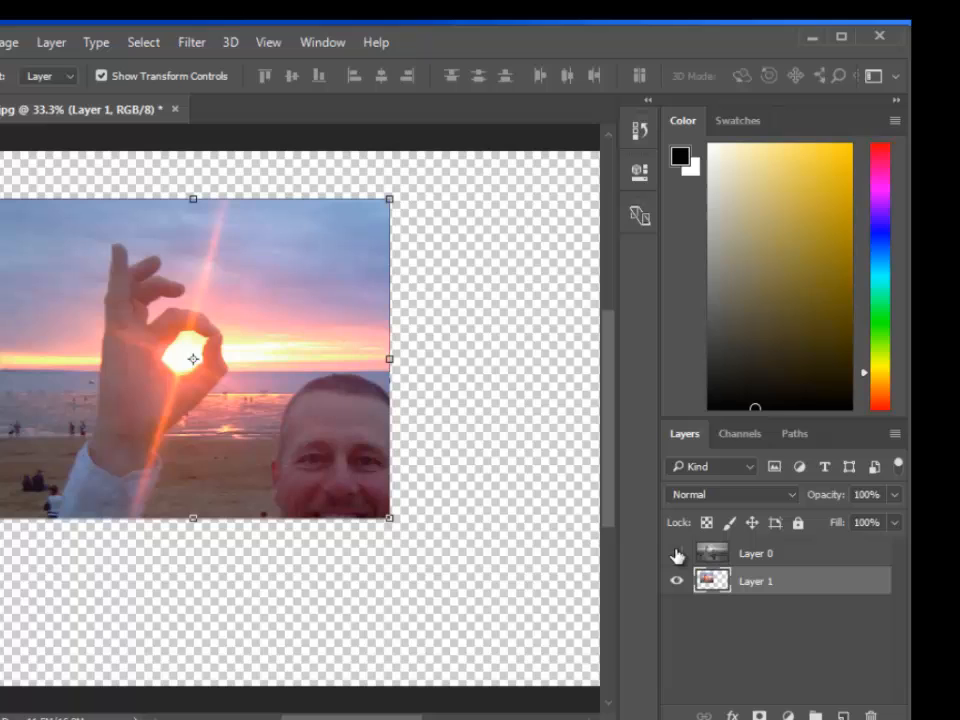
pyautogui.click(676, 553)
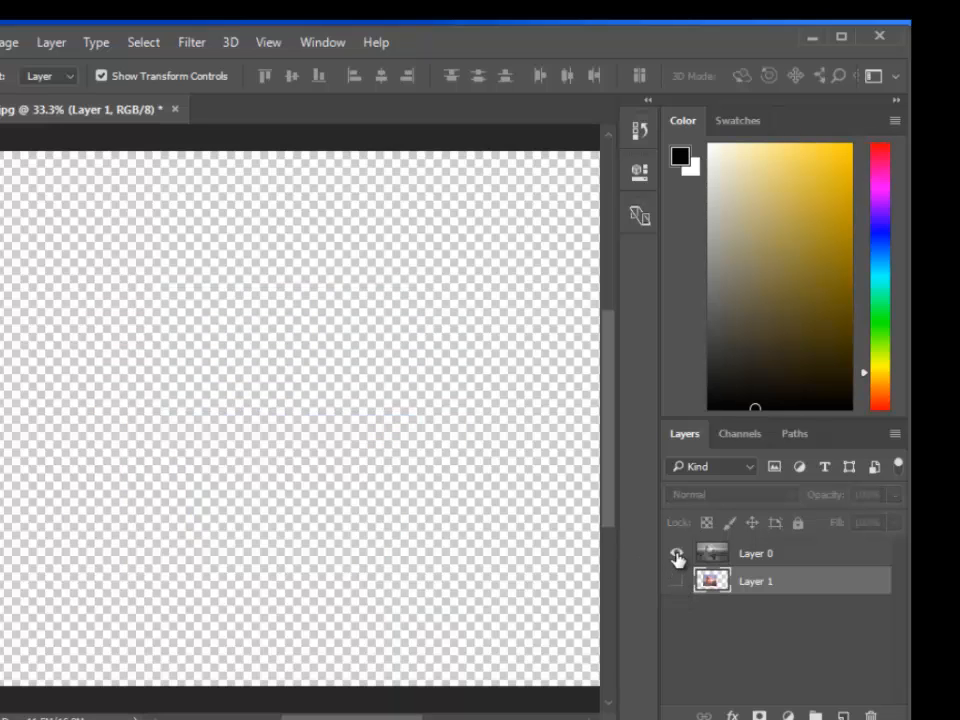
pyautogui.click(677, 581)
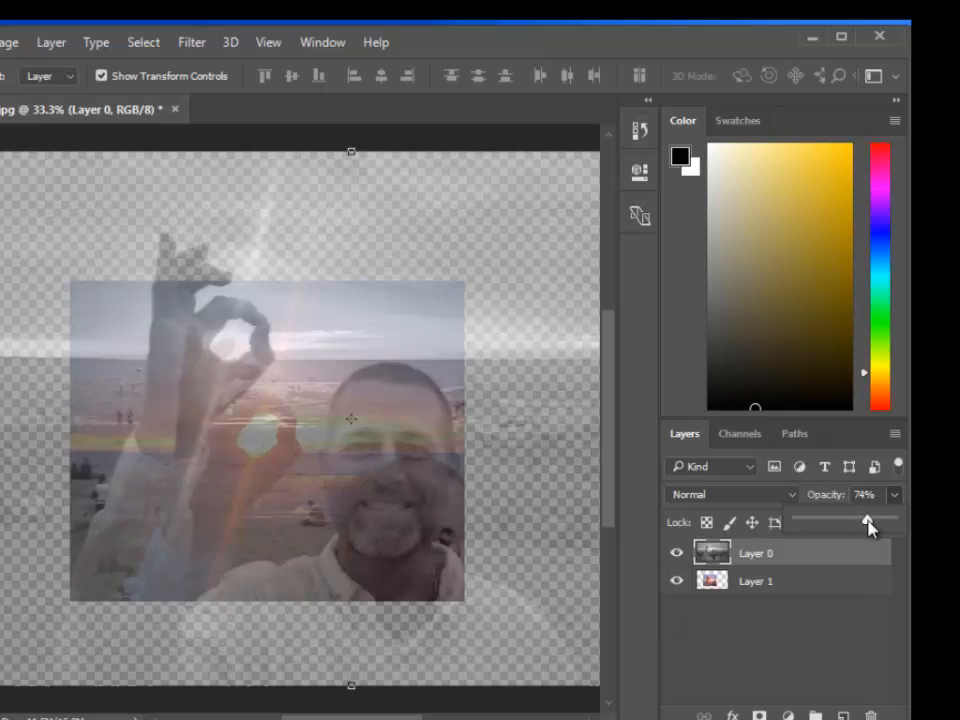
# Lower the black-and-white layer's opacity to about 79% to see the colour beneath.
pyautogui.moveTo(867, 522); pyautogui.dragTo(874, 522)
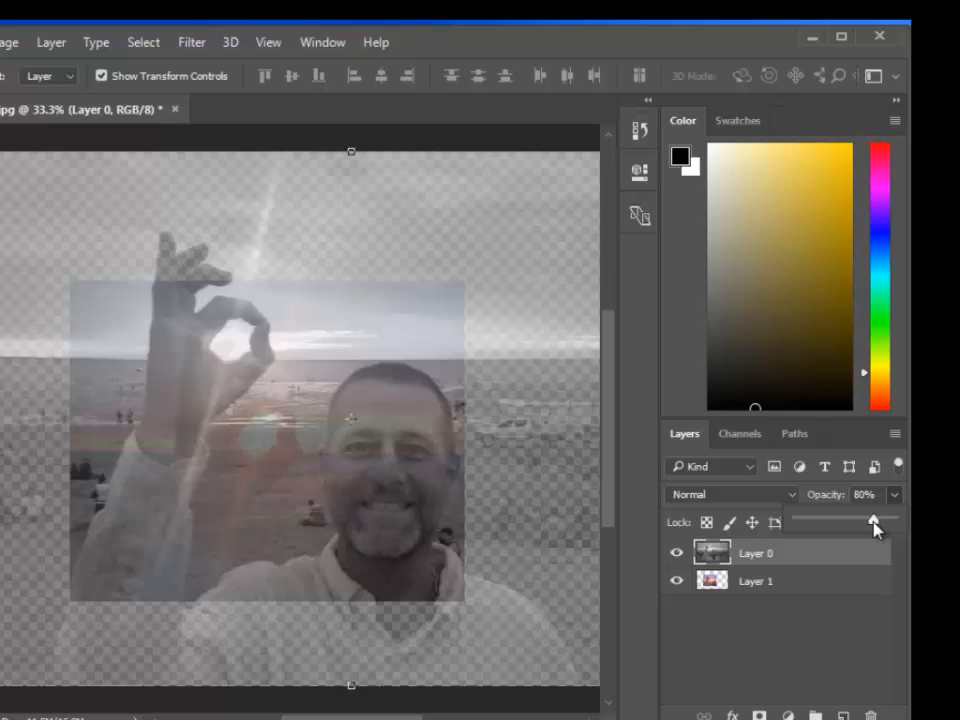
pyautogui.moveTo(875, 520); pyautogui.dragTo(873, 520)
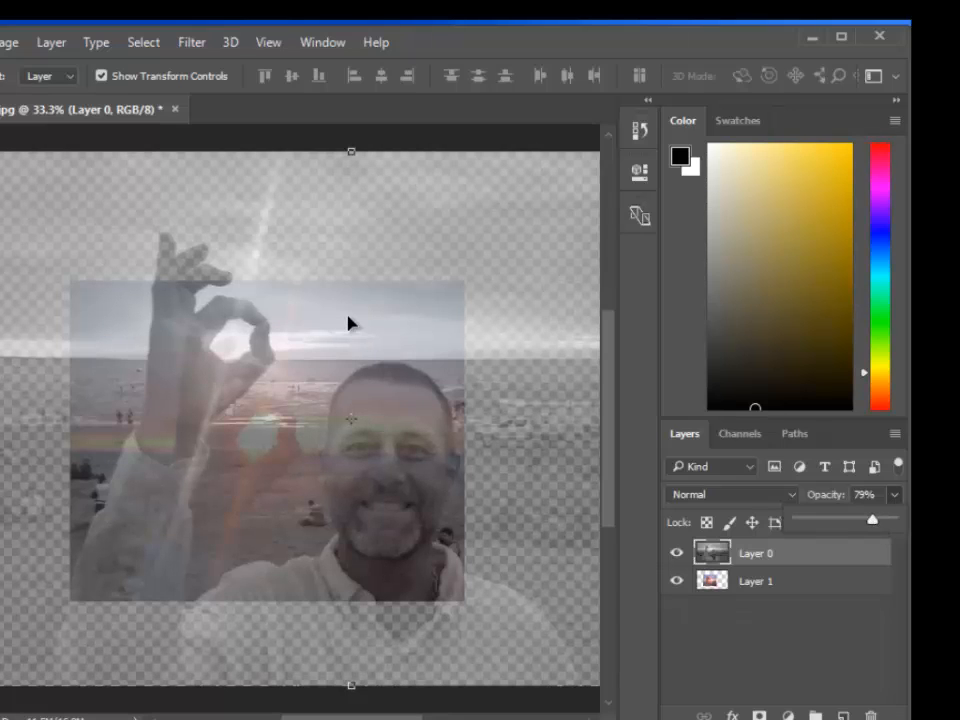
pyautogui.click(755, 581)
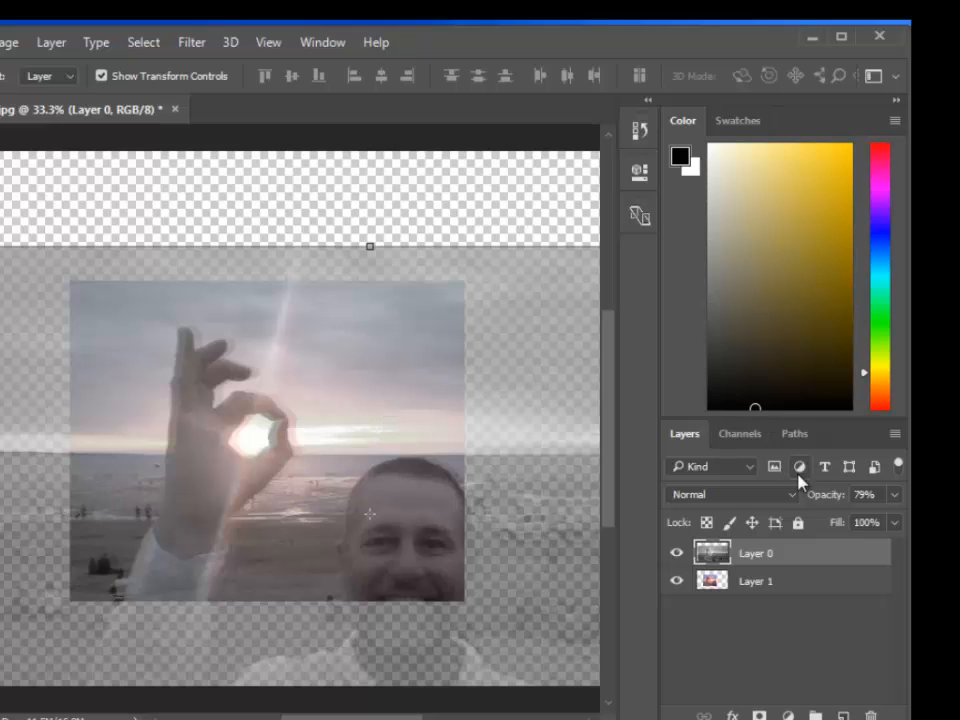
pyautogui.moveTo(900, 502)
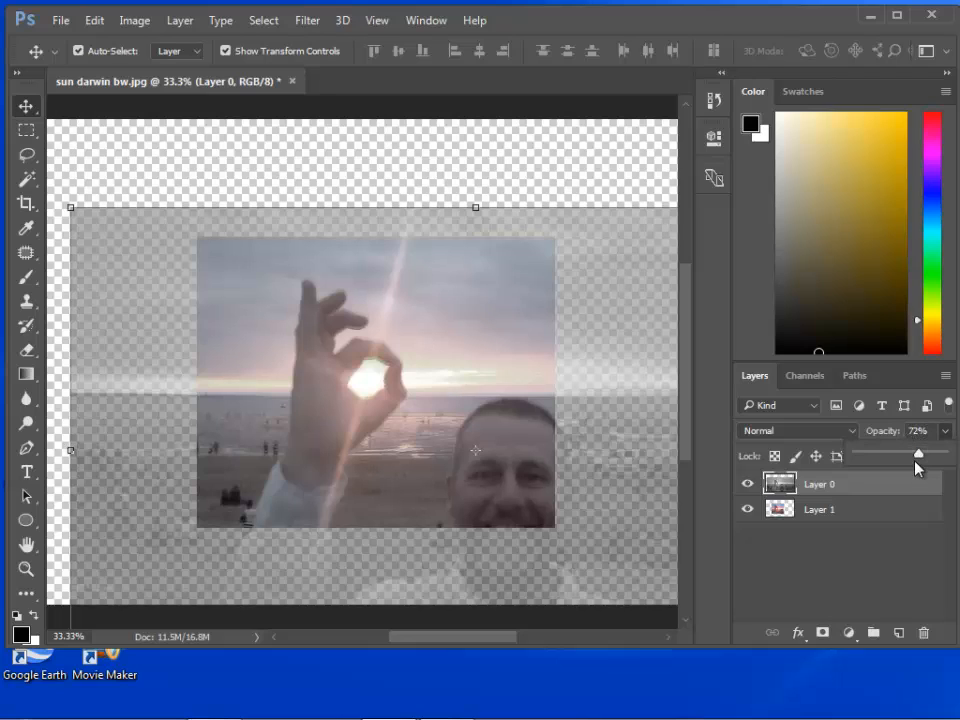
# Restore Layer 0 to 100% opacity and move it to cover the colour selfie.
pyautogui.moveTo(918, 456); pyautogui.dragTo(945, 456)
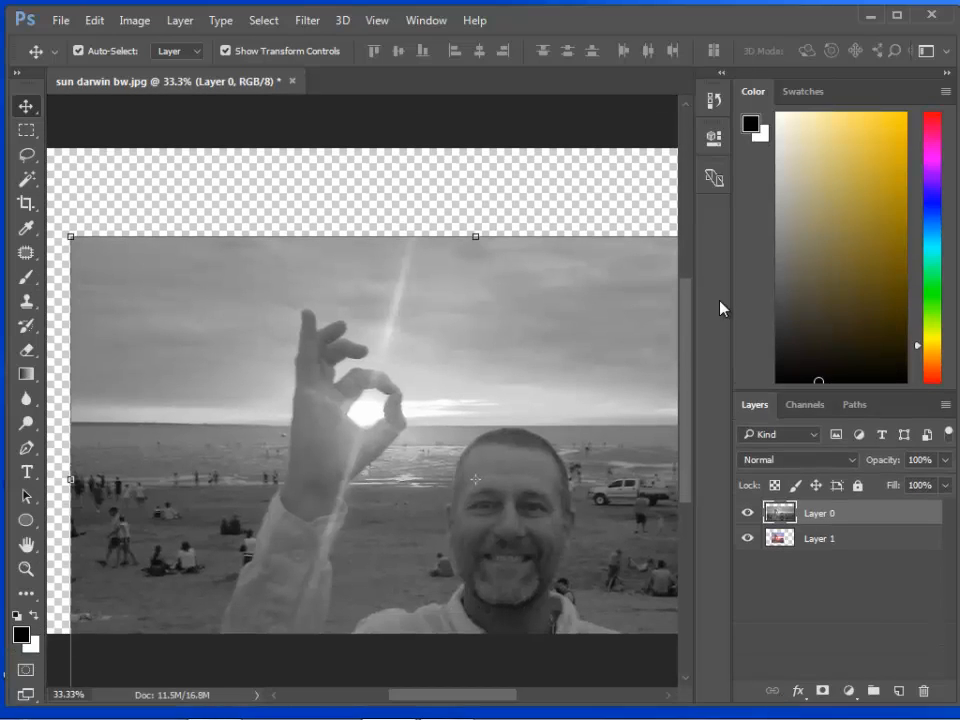
pyautogui.scroll(-3)
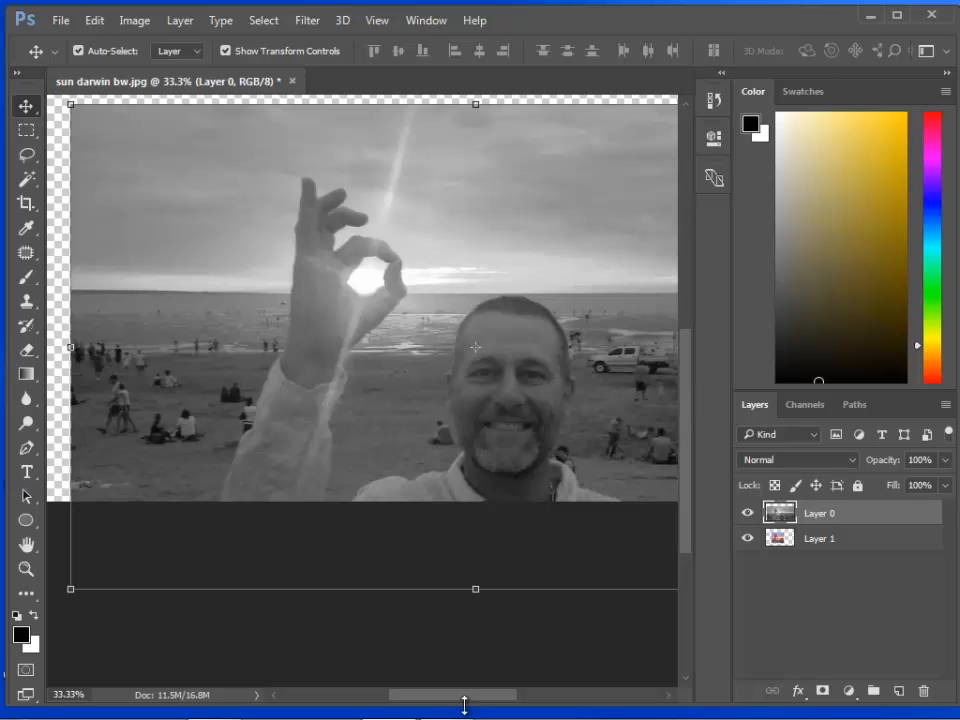
pyautogui.moveTo(475, 347); pyautogui.dragTo(341, 347)
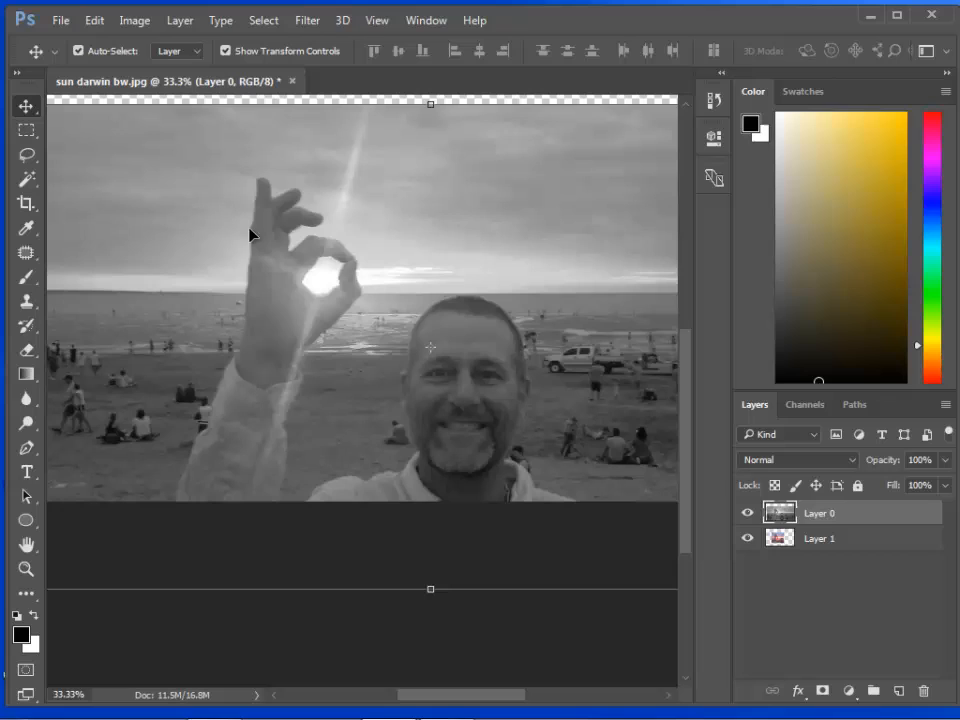
pyautogui.moveTo(276, 250)
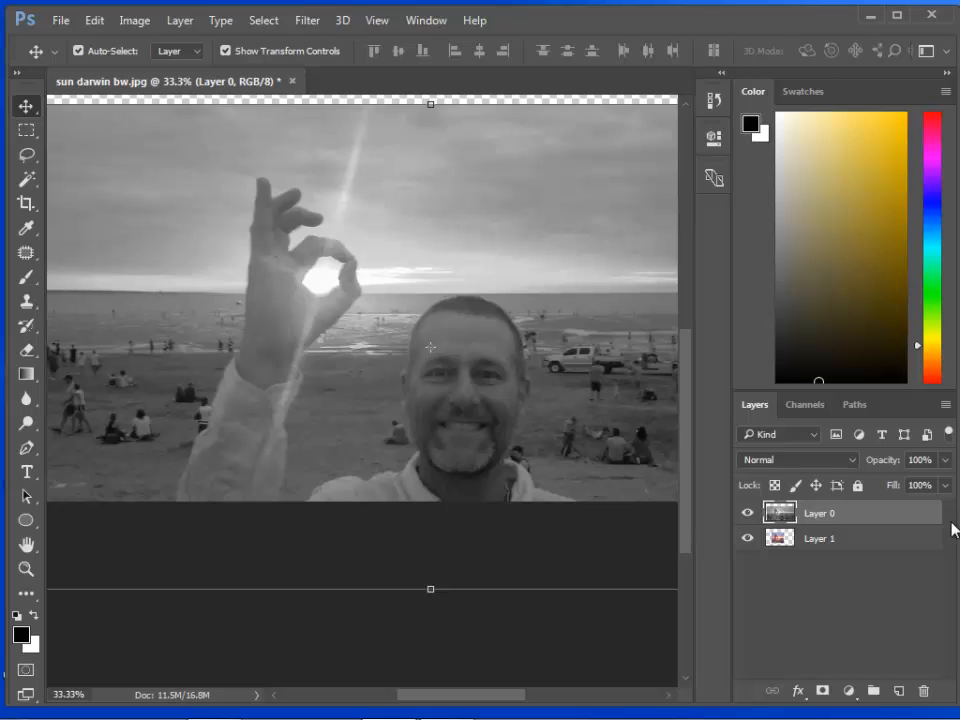
pyautogui.moveTo(877, 518)
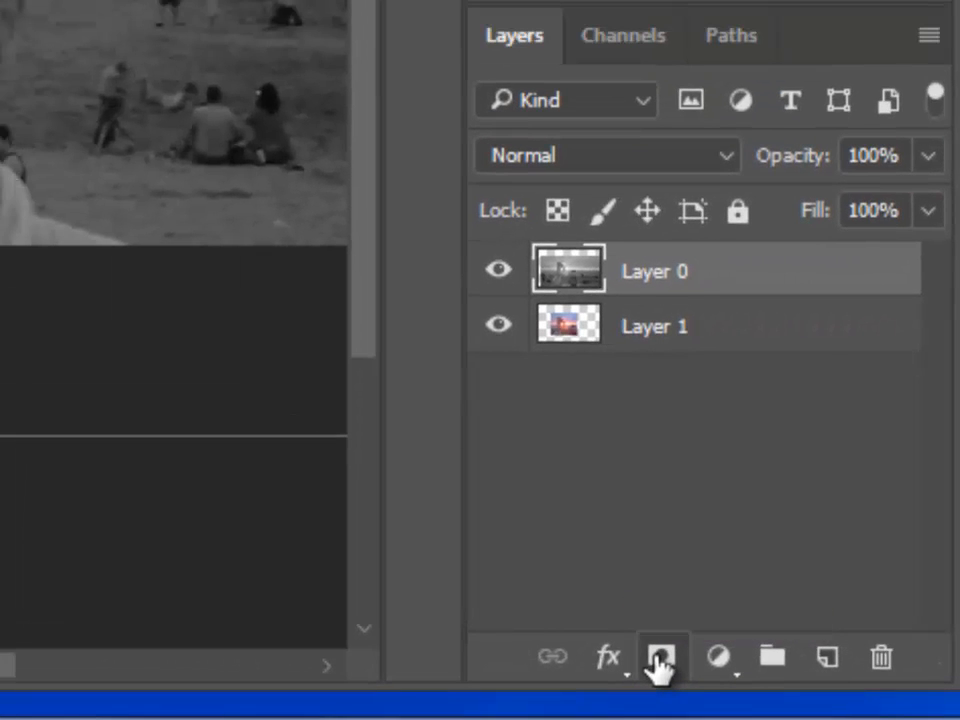
# Add a white layer mask to the black-and-white layer and select the standard Eraser.
pyautogui.click(662, 657)
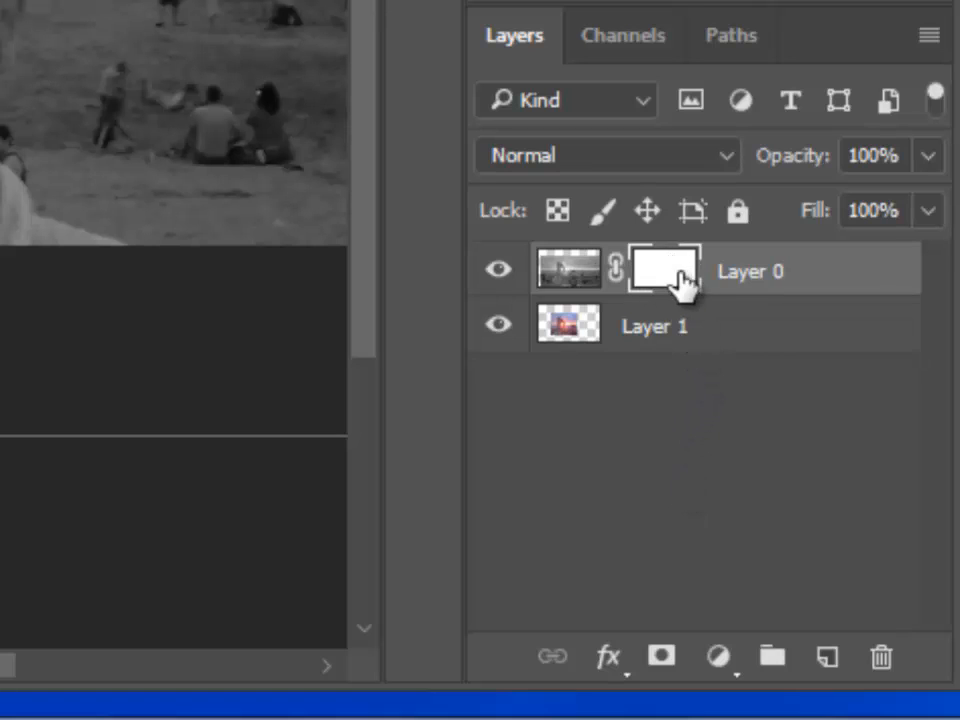
pyautogui.moveTo(665, 271)
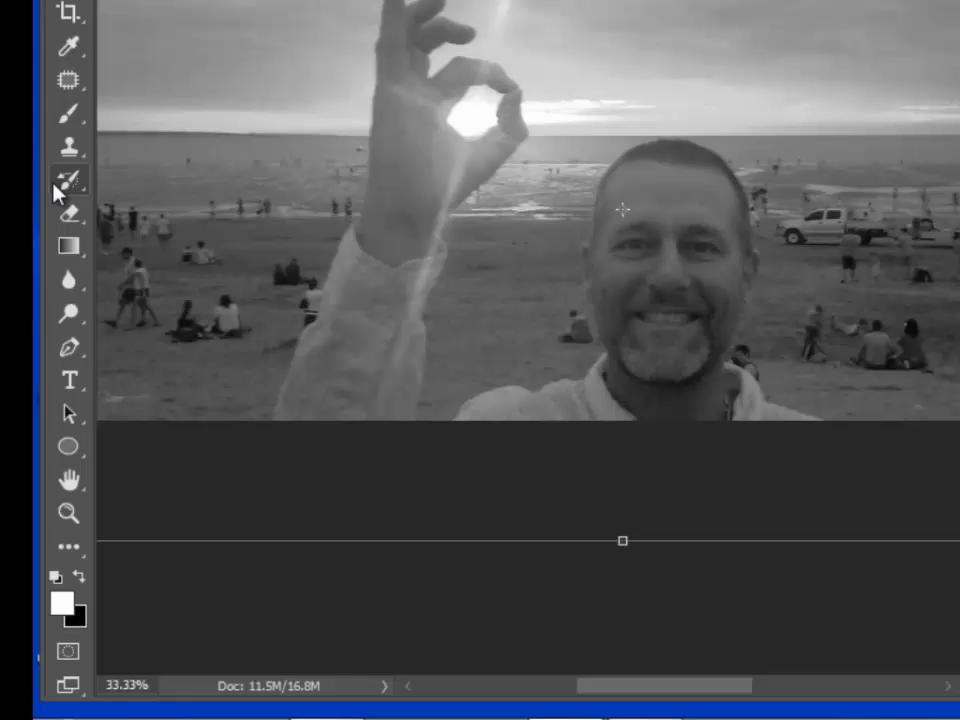
pyautogui.moveTo(70, 145)
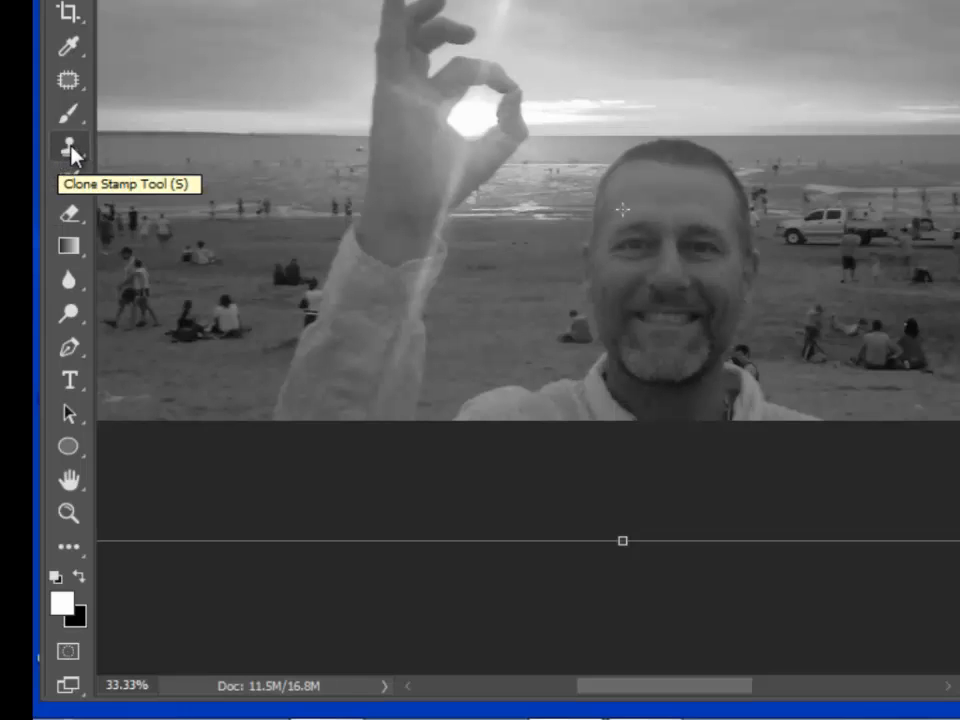
pyautogui.moveTo(70, 215)
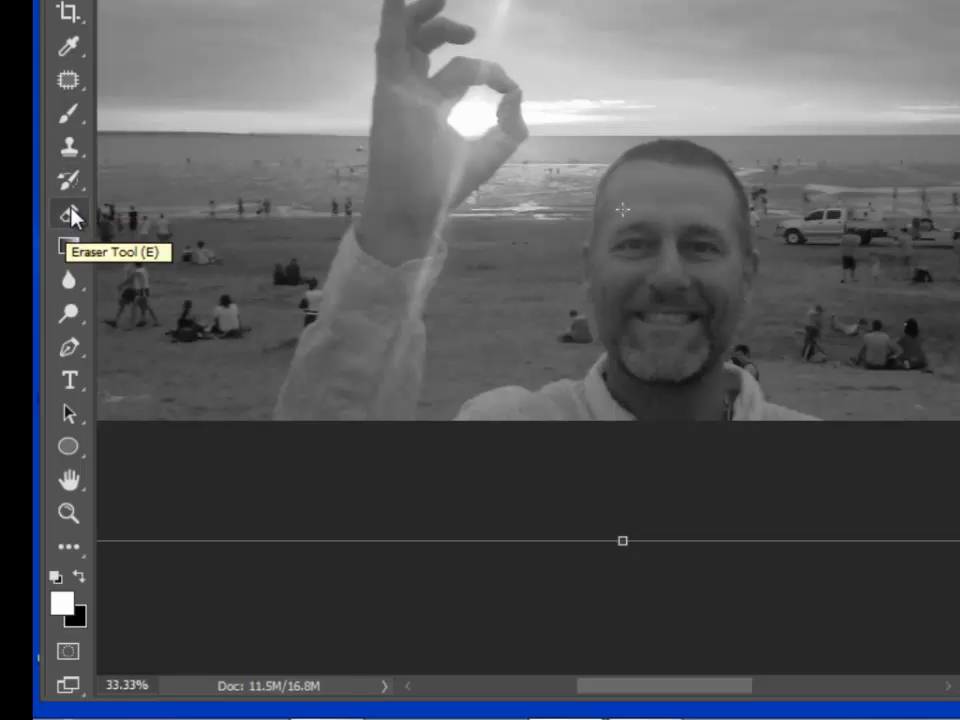
pyautogui.click(70, 213)
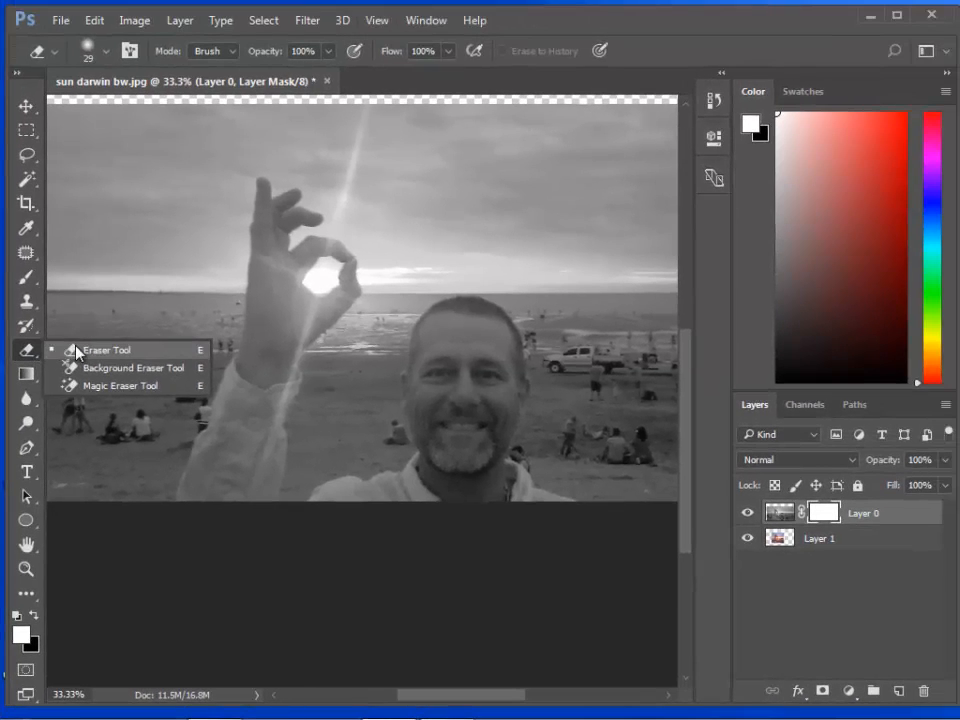
pyautogui.click(107, 349)
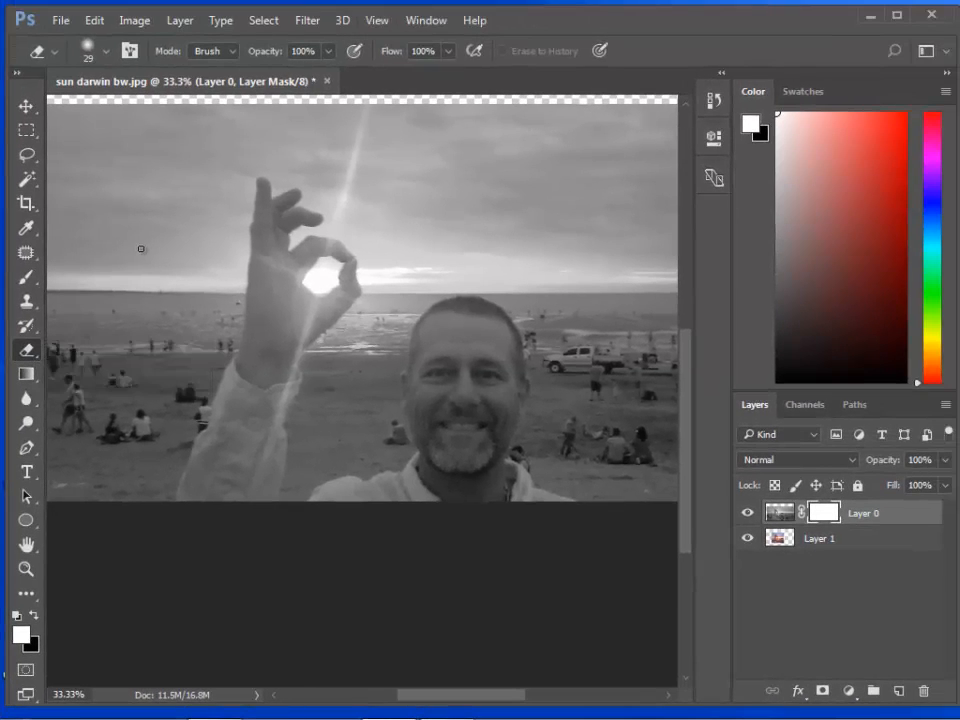
pyautogui.click(102, 51)
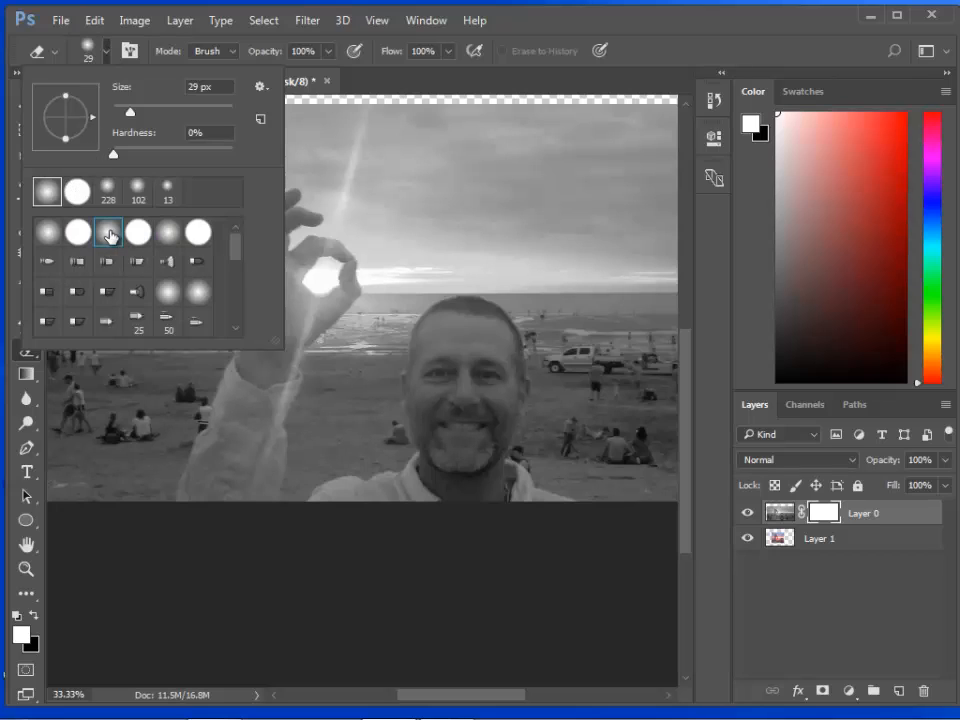
# Enlarge the soft eraser brush to 91 px and erase the mask around the sun.
pyautogui.moveTo(115, 110); pyautogui.dragTo(157, 110)
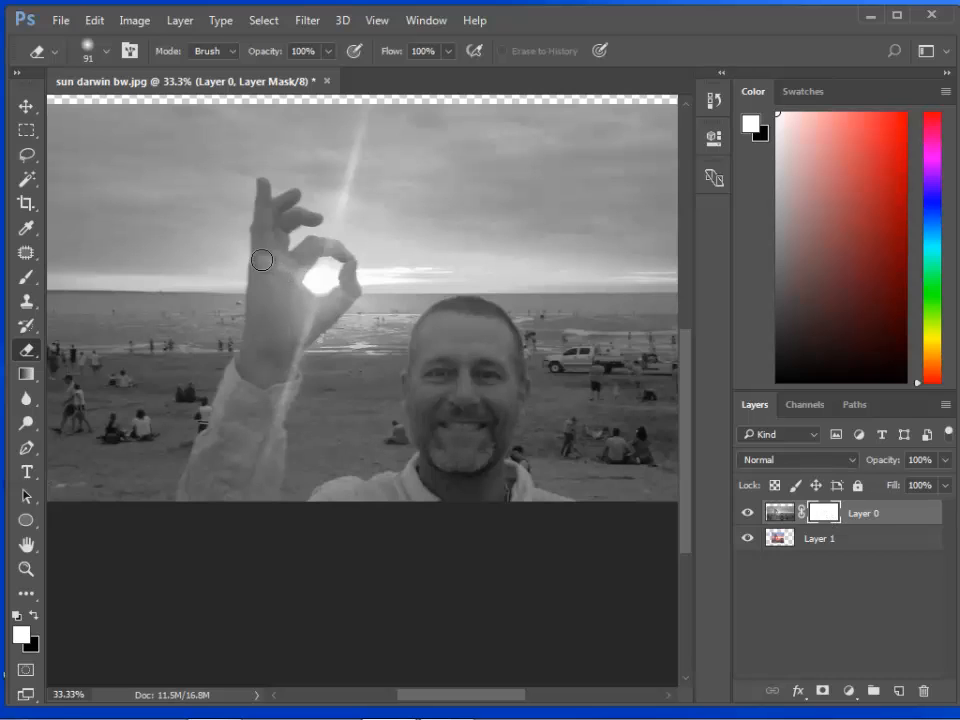
pyautogui.moveTo(413, 265)
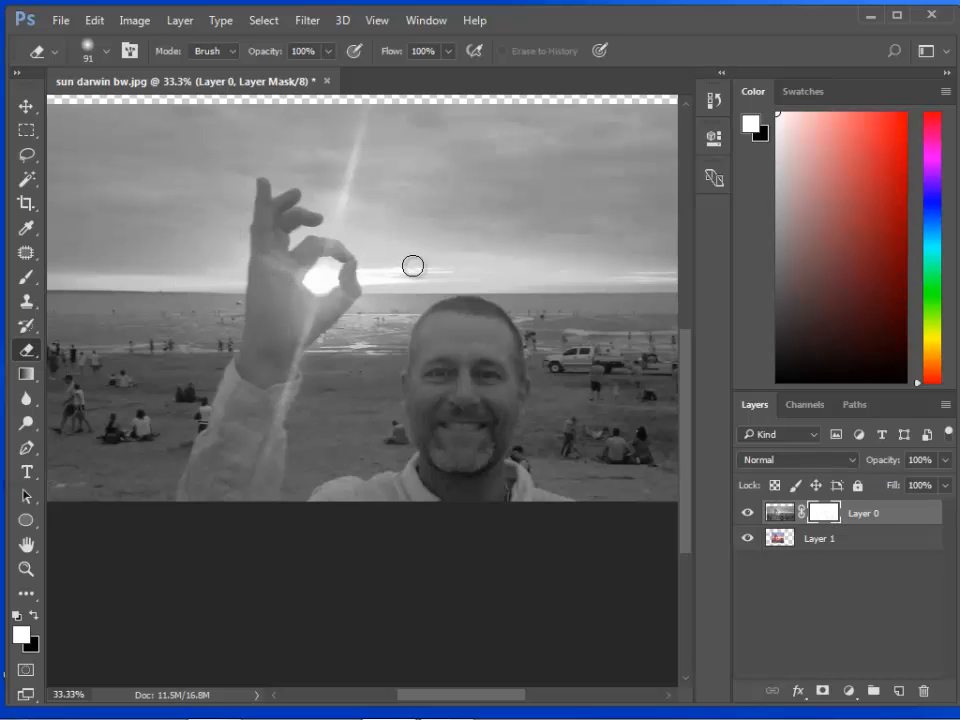
pyautogui.moveTo(382, 203)
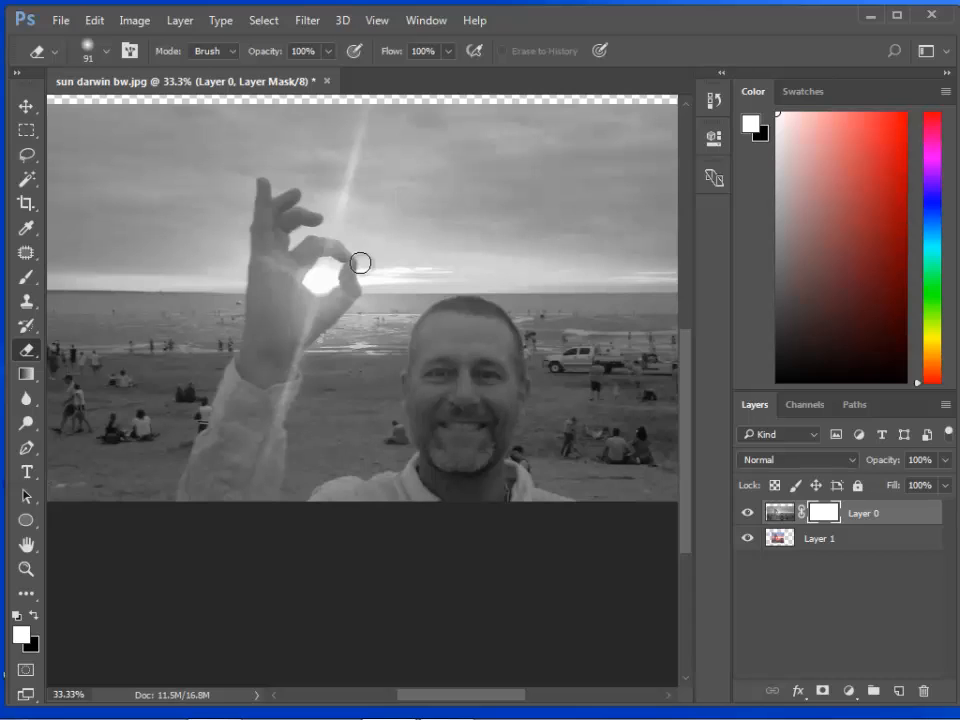
pyautogui.moveTo(360, 262); pyautogui.dragTo(325, 257)
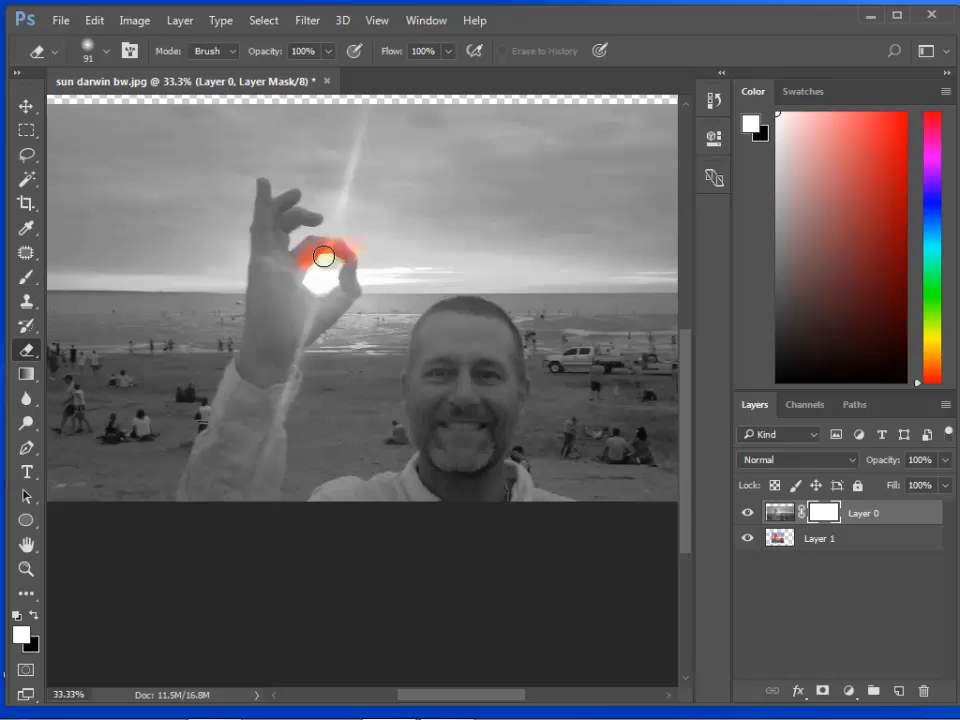
pyautogui.moveTo(325, 257); pyautogui.dragTo(298, 283)
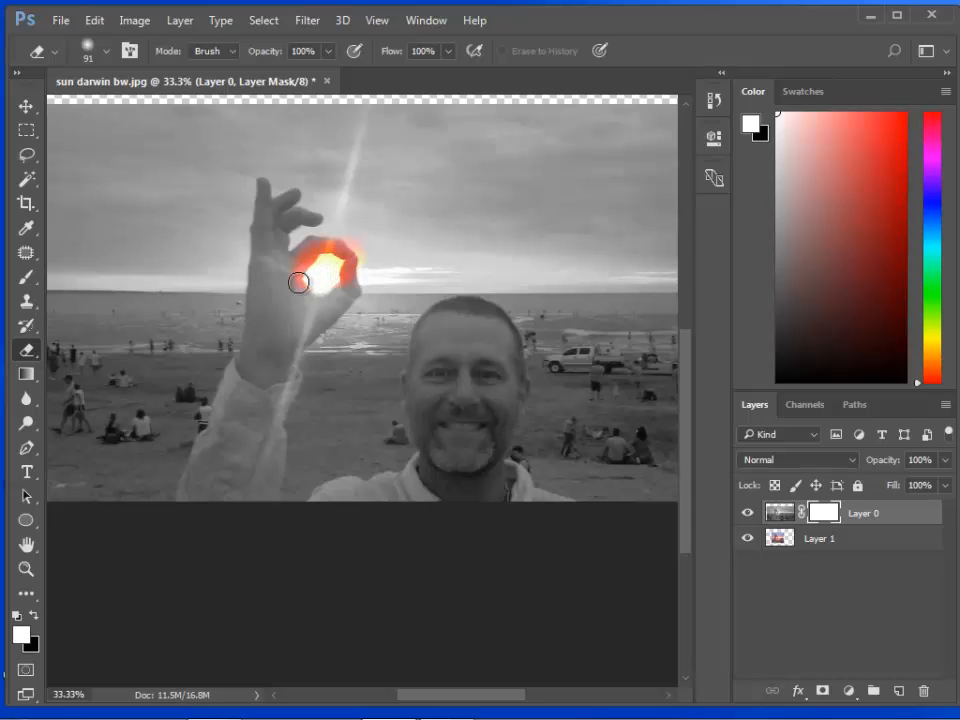
pyautogui.moveTo(298, 282); pyautogui.dragTo(310, 291)
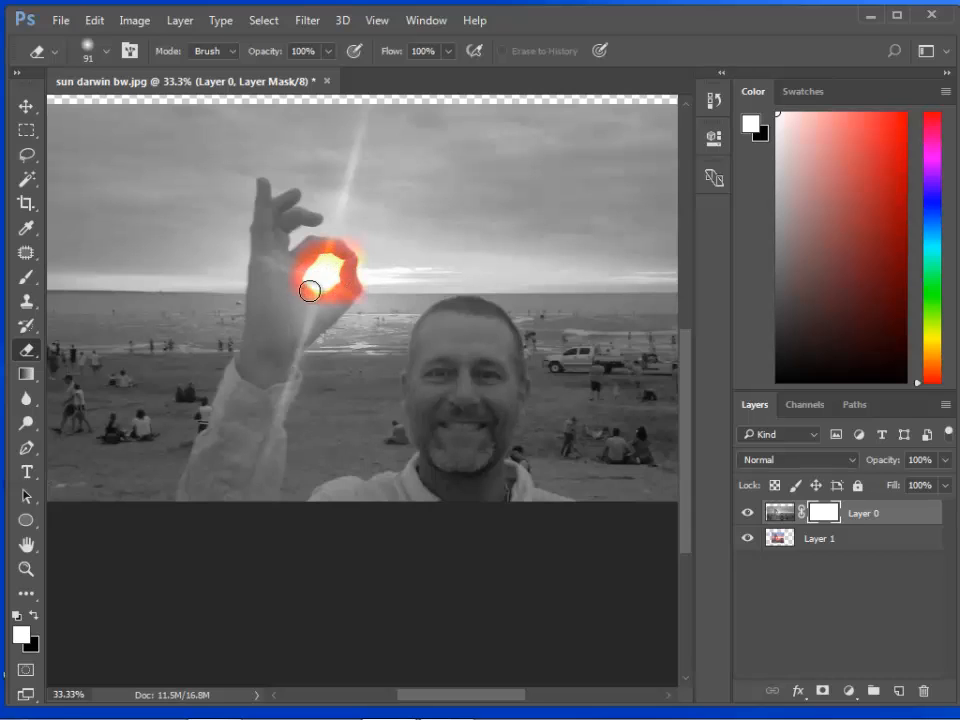
pyautogui.moveTo(310, 291); pyautogui.dragTo(344, 241)
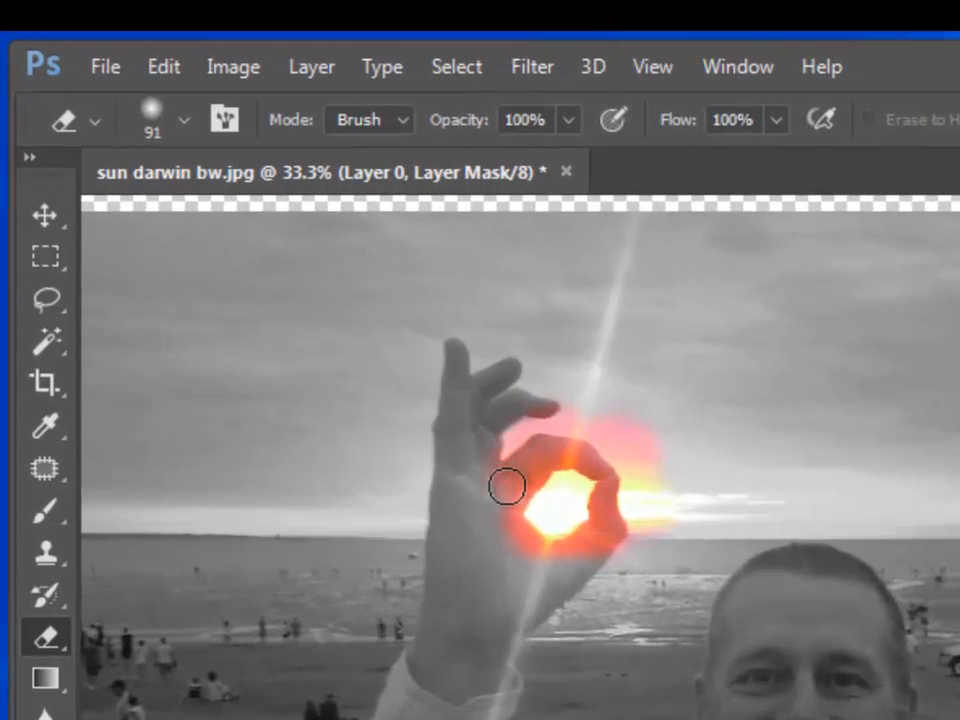
pyautogui.moveTo(505, 487); pyautogui.dragTo(605, 550)
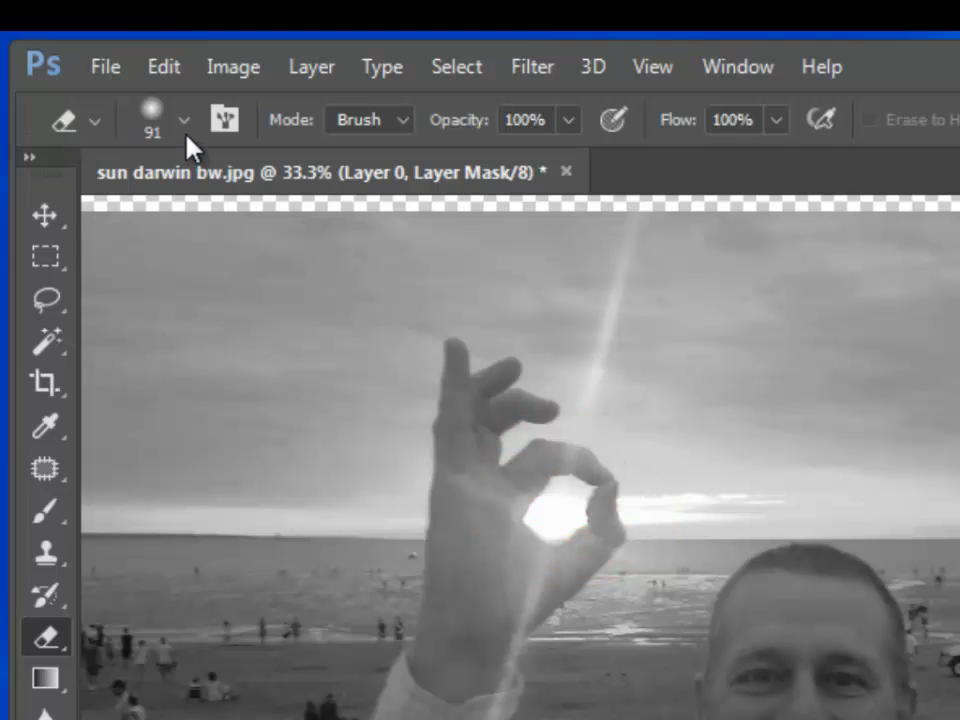
# Switch to a hard round tip and erase over the sun and curled fingers.
pyautogui.click(183, 119)
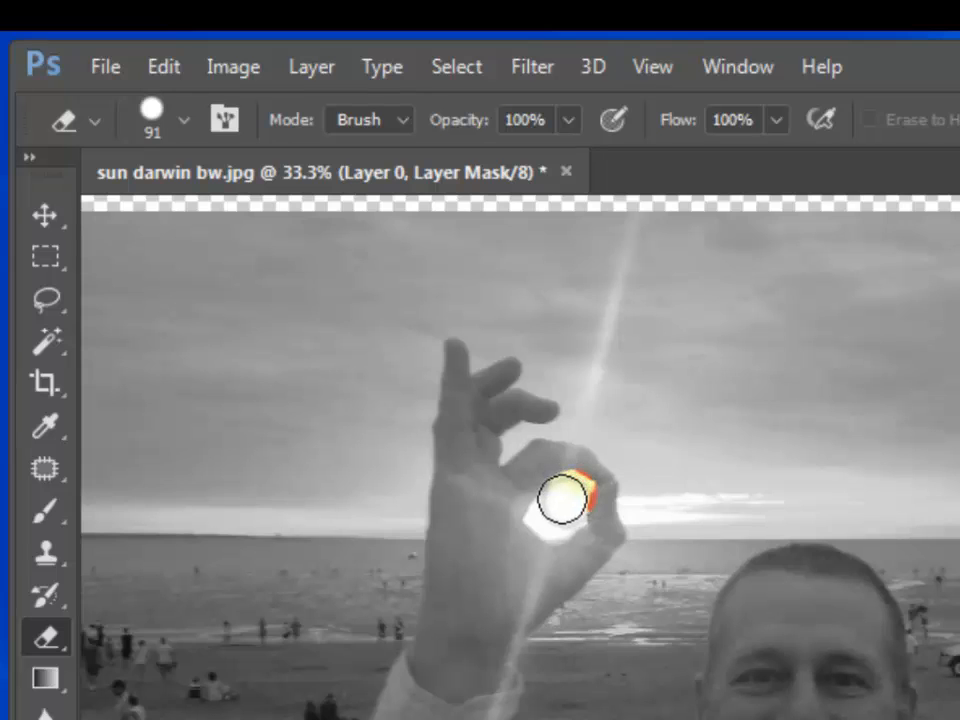
pyautogui.moveTo(560, 500); pyautogui.dragTo(598, 445)
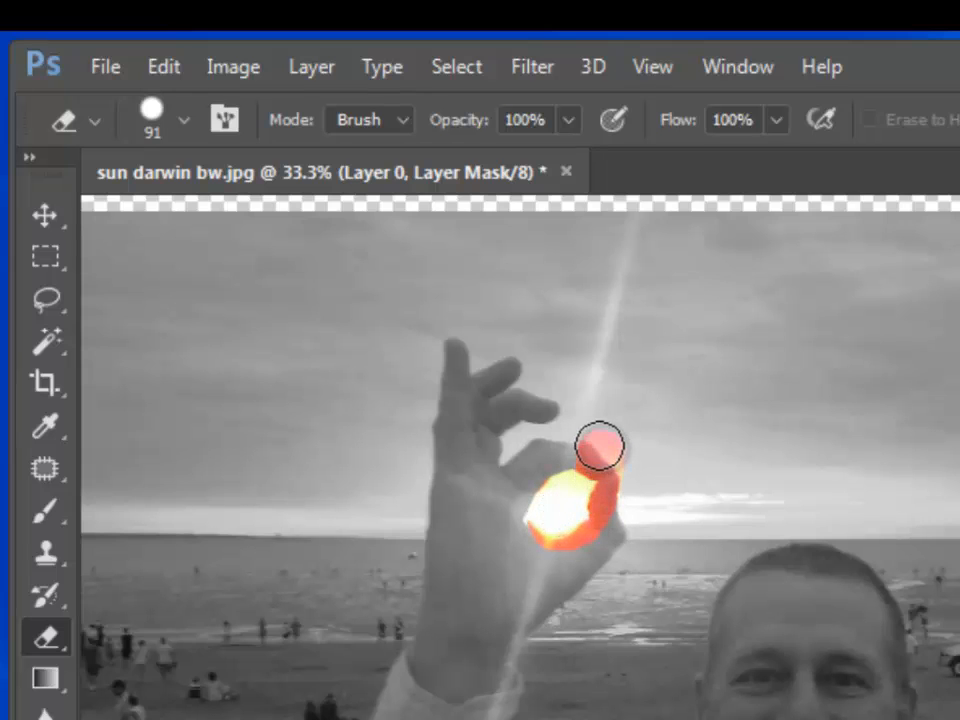
pyautogui.moveTo(600, 448); pyautogui.dragTo(618, 475)
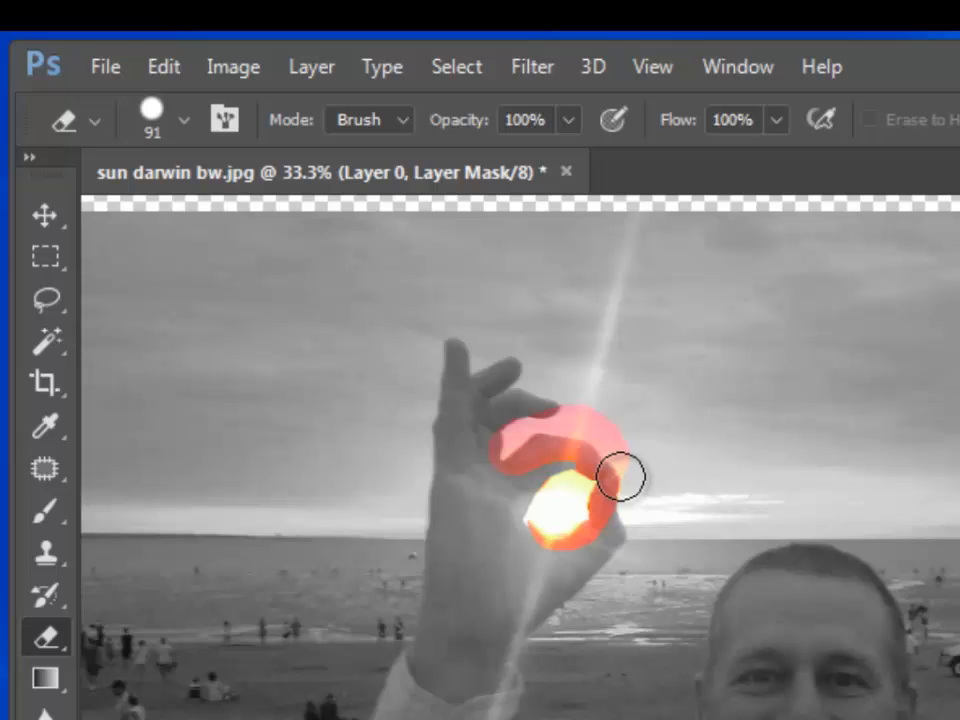
pyautogui.moveTo(617, 478); pyautogui.dragTo(627, 513)
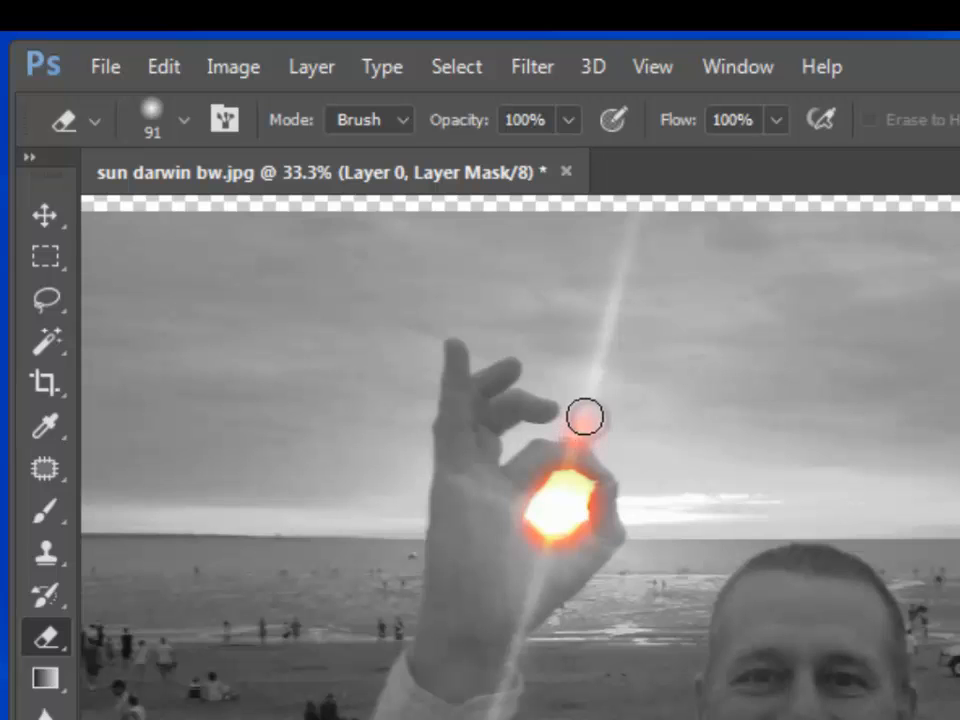
# Soft-erase the mask along the sunbeam, above and beside the sun for a feathered glow.
pyautogui.moveTo(585, 417); pyautogui.dragTo(628, 265)
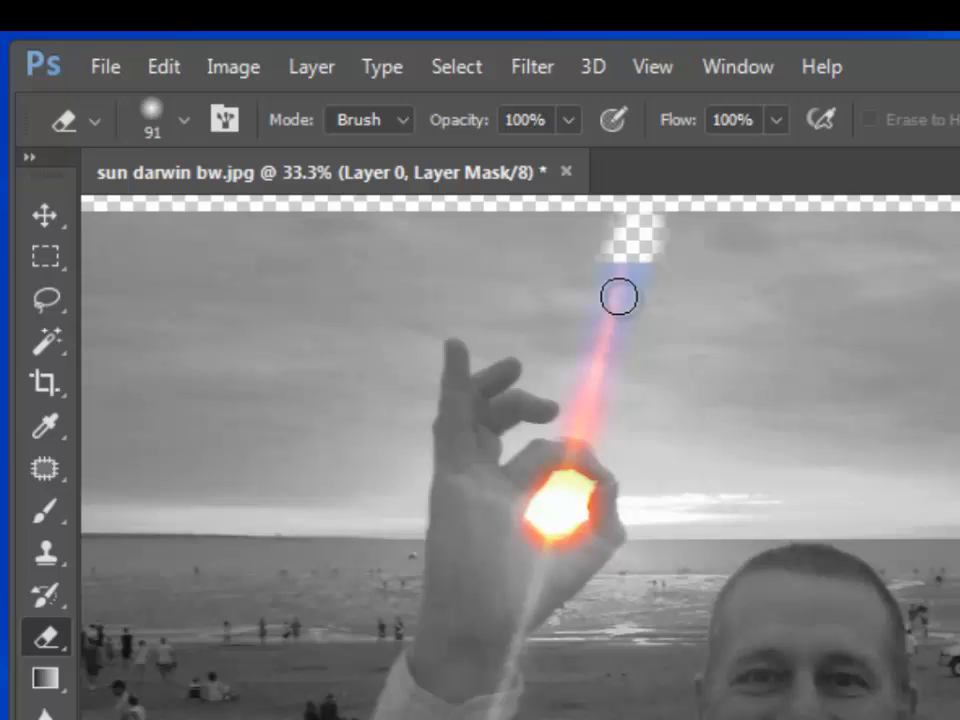
pyautogui.moveTo(618, 296); pyautogui.dragTo(580, 423)
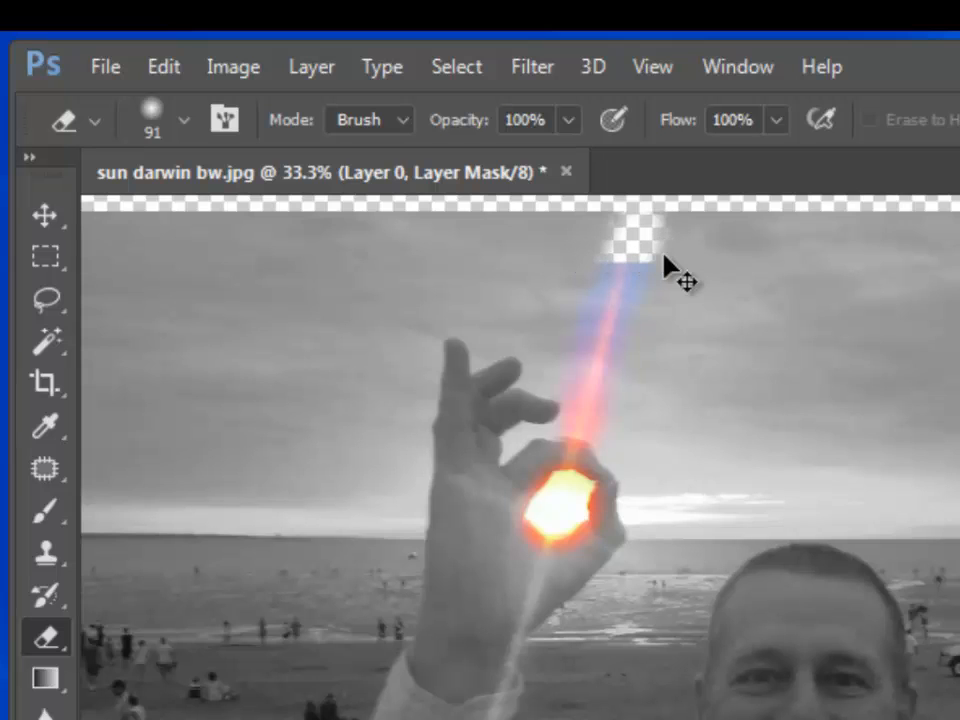
pyautogui.moveTo(665, 265); pyautogui.dragTo(558, 440)
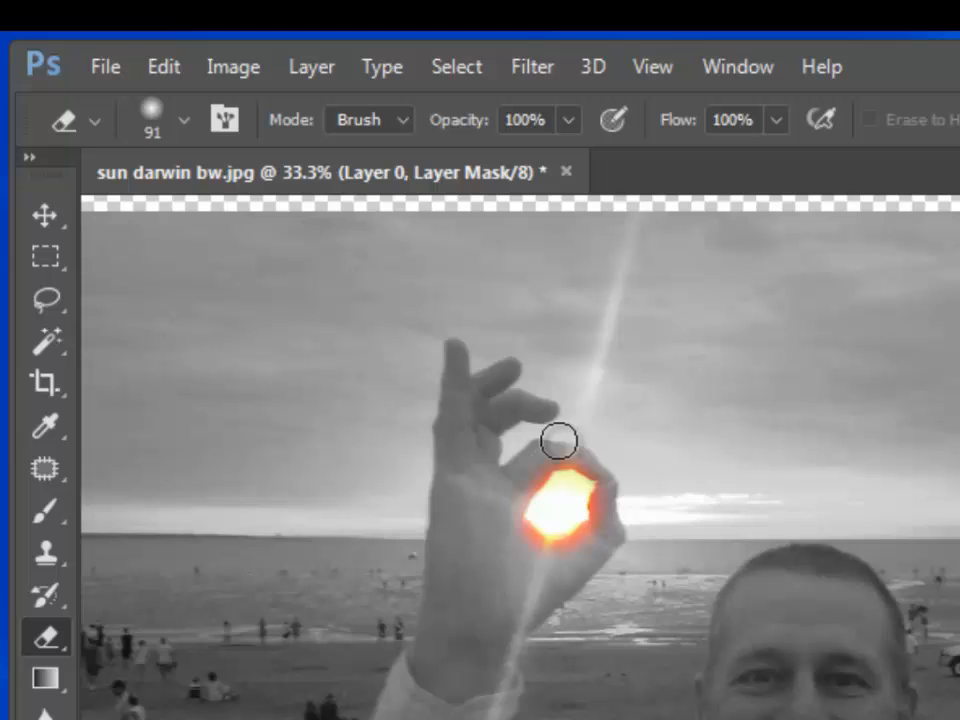
pyautogui.moveTo(558, 440); pyautogui.dragTo(632, 509)
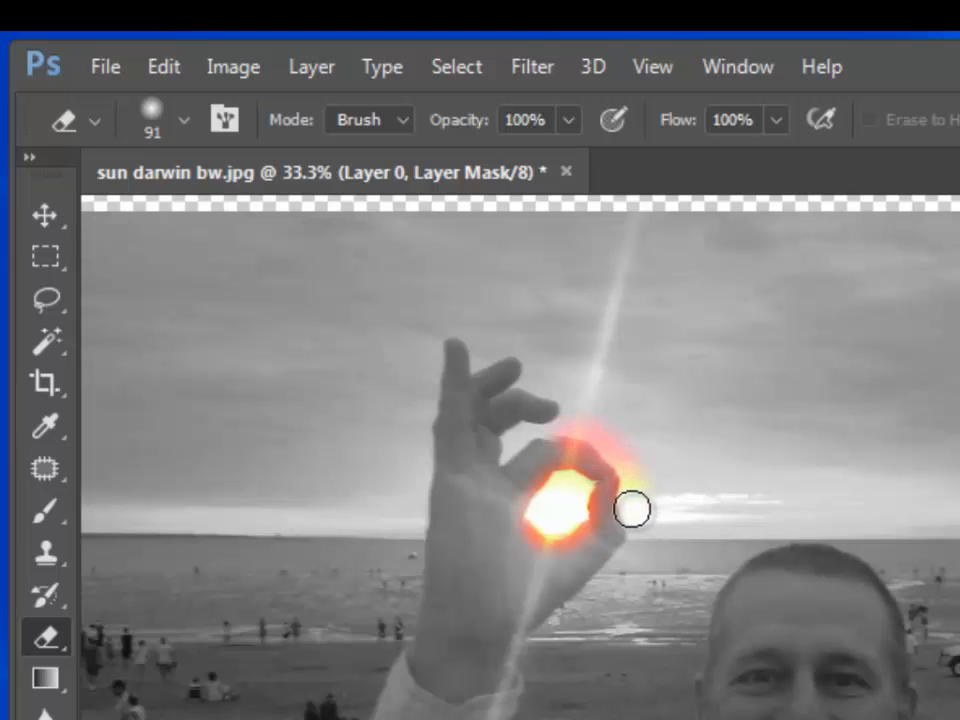
pyautogui.moveTo(632, 510); pyautogui.dragTo(670, 510)
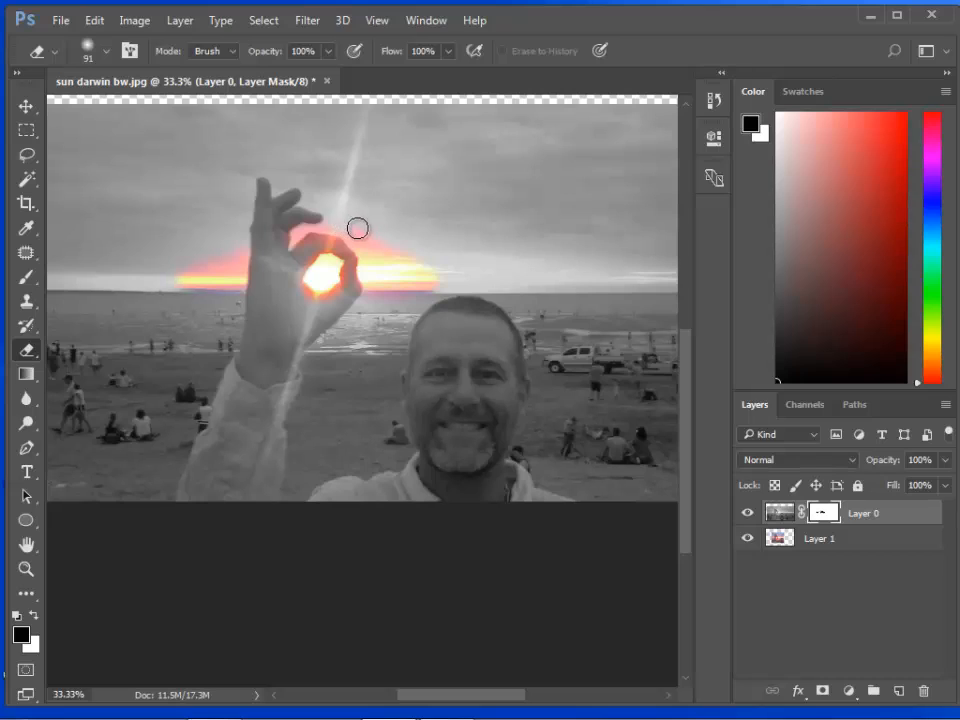
# Erase the mask above the fingers and over the hand's top to widen the glow.
pyautogui.moveTo(358, 228); pyautogui.dragTo(428, 268)
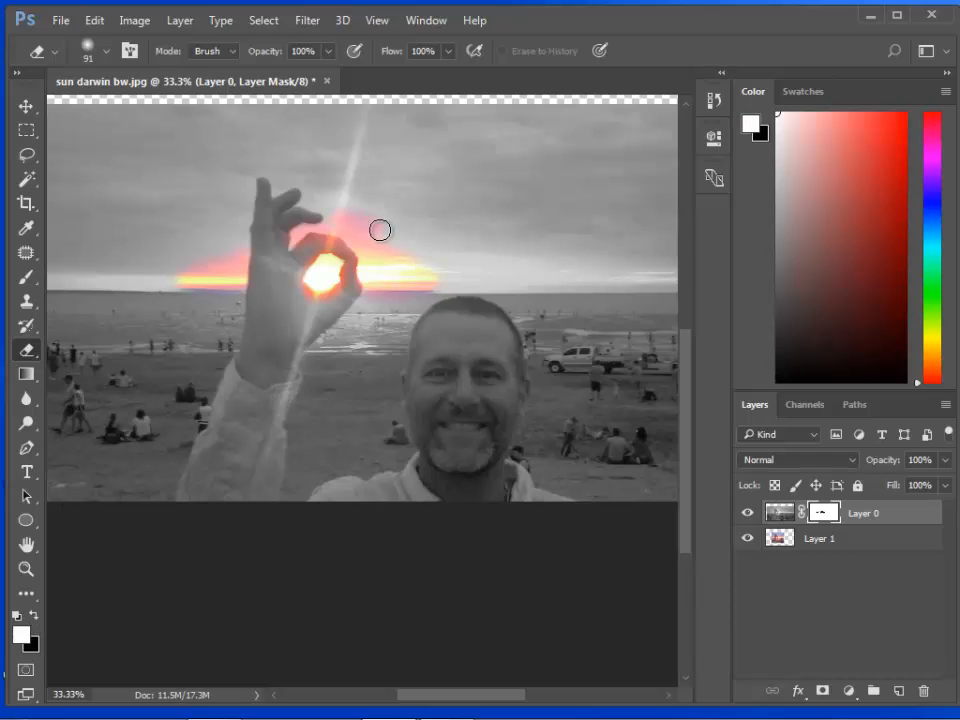
pyautogui.moveTo(380, 230); pyautogui.dragTo(450, 284)
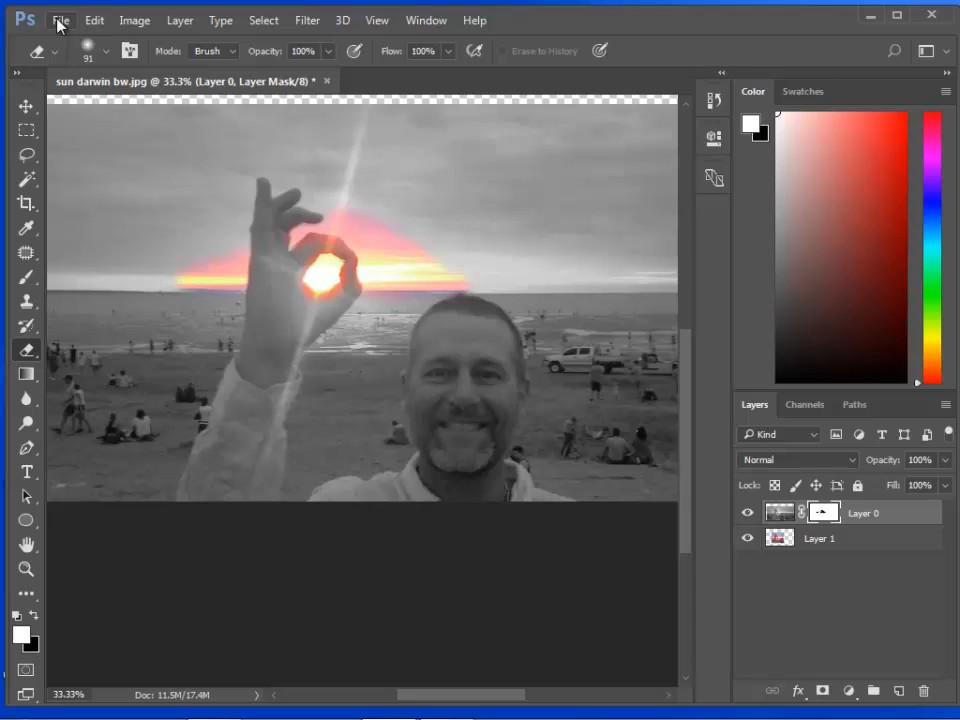
pyautogui.moveTo(751, 562)
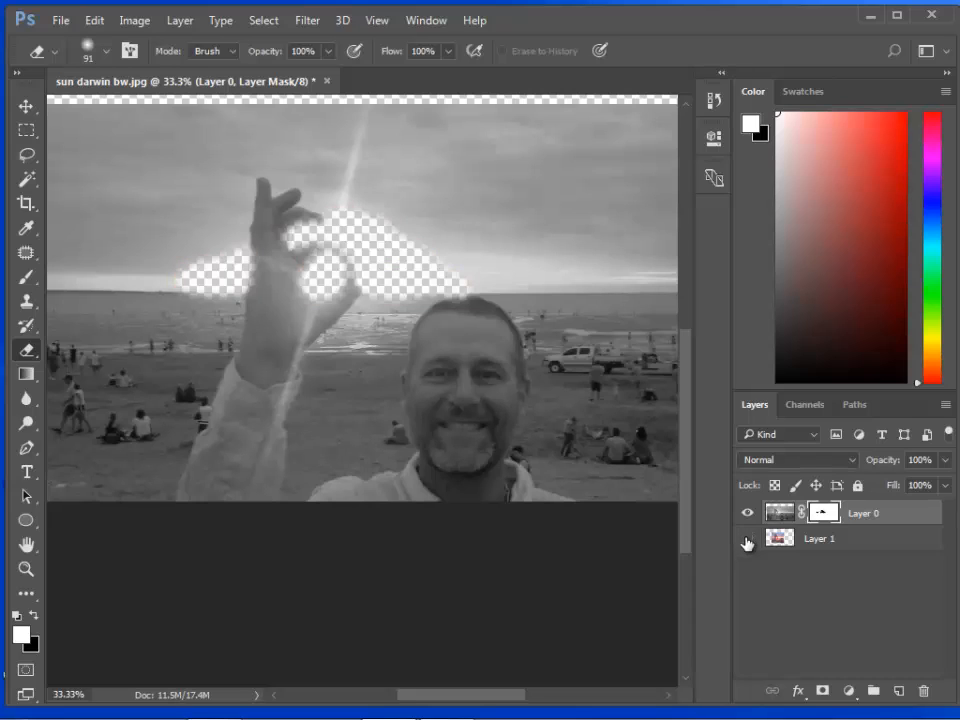
pyautogui.moveTo(747, 541)
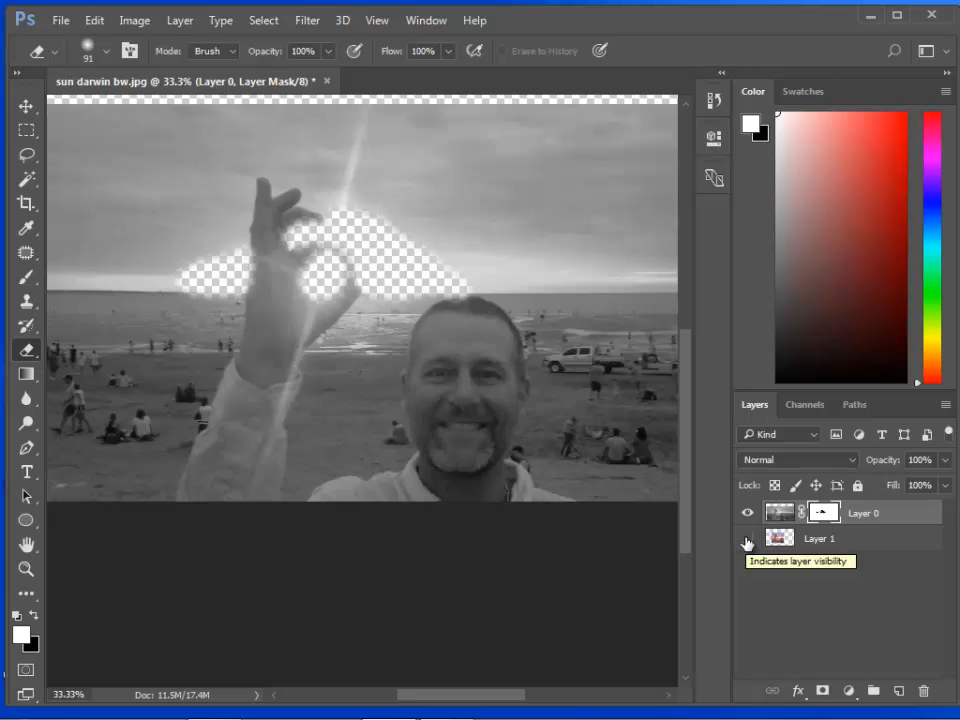
pyautogui.click(747, 538)
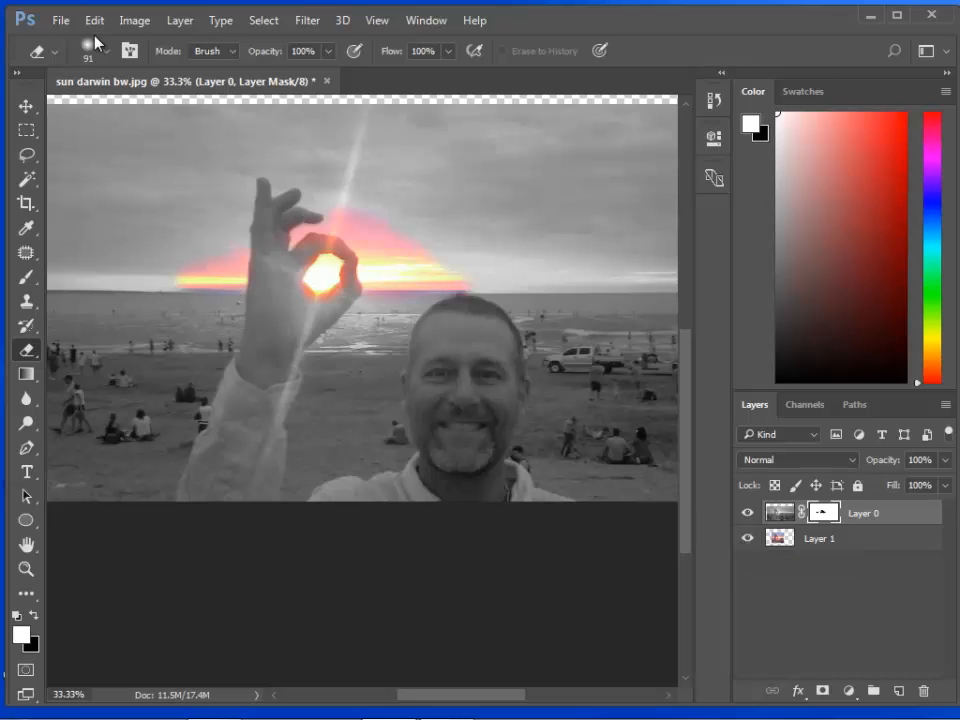
# Start File > Save As and set the file format to JPEG.
pyautogui.click(60, 20)
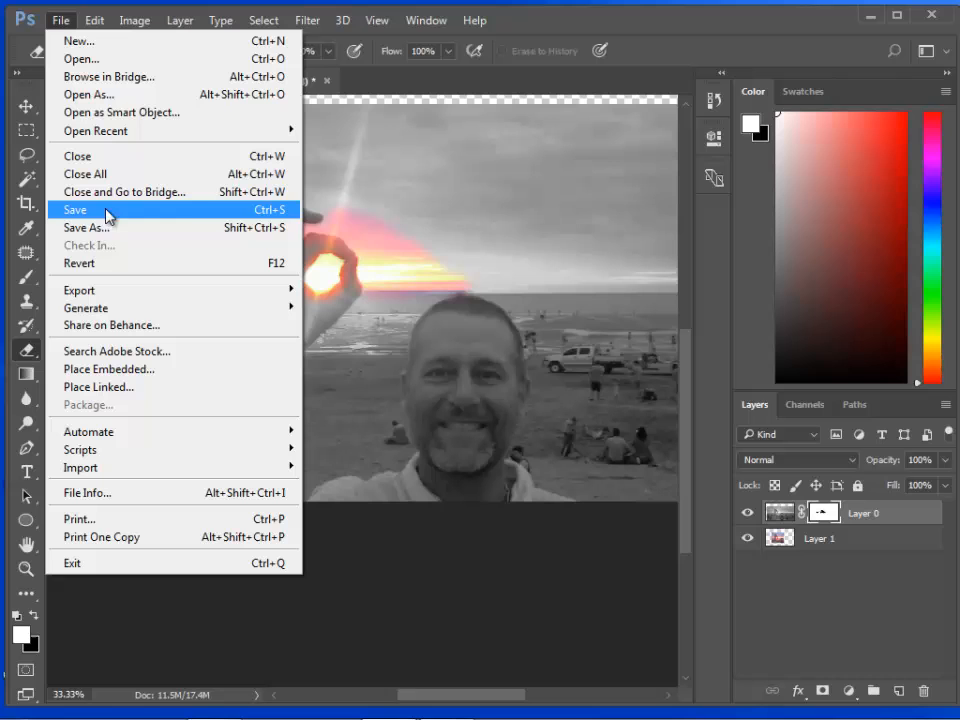
pyautogui.moveTo(113, 228)
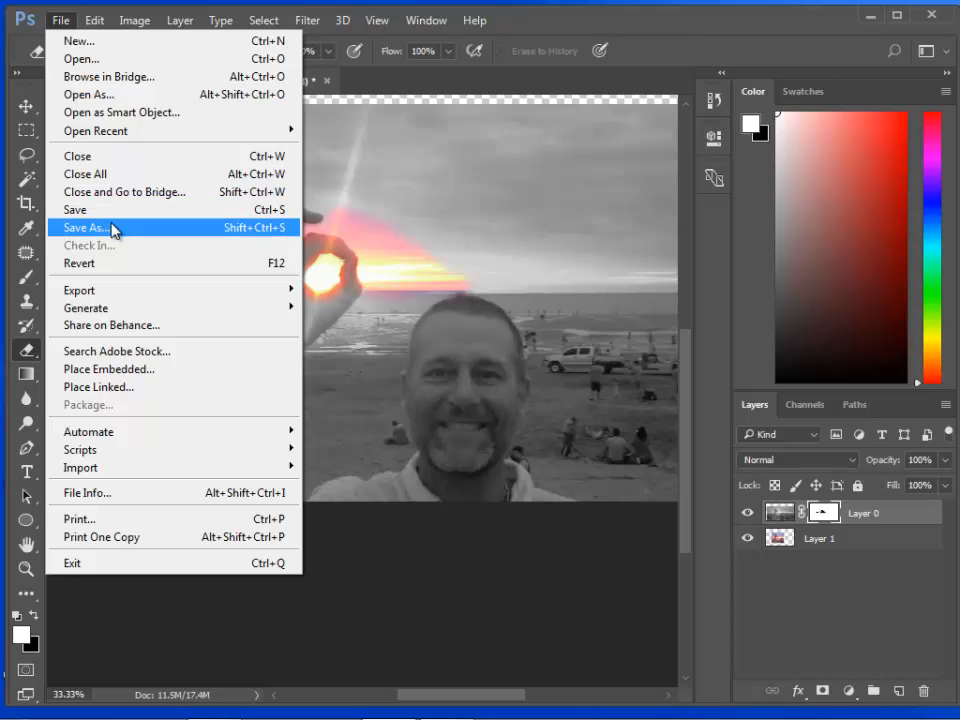
pyautogui.click(86, 228)
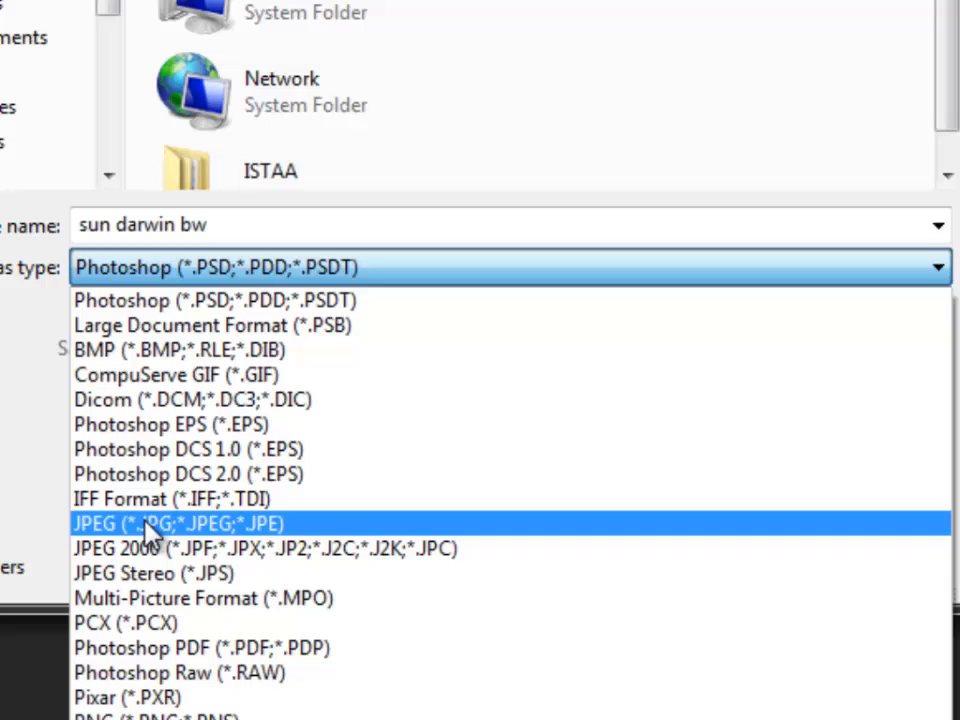
pyautogui.click(178, 523)
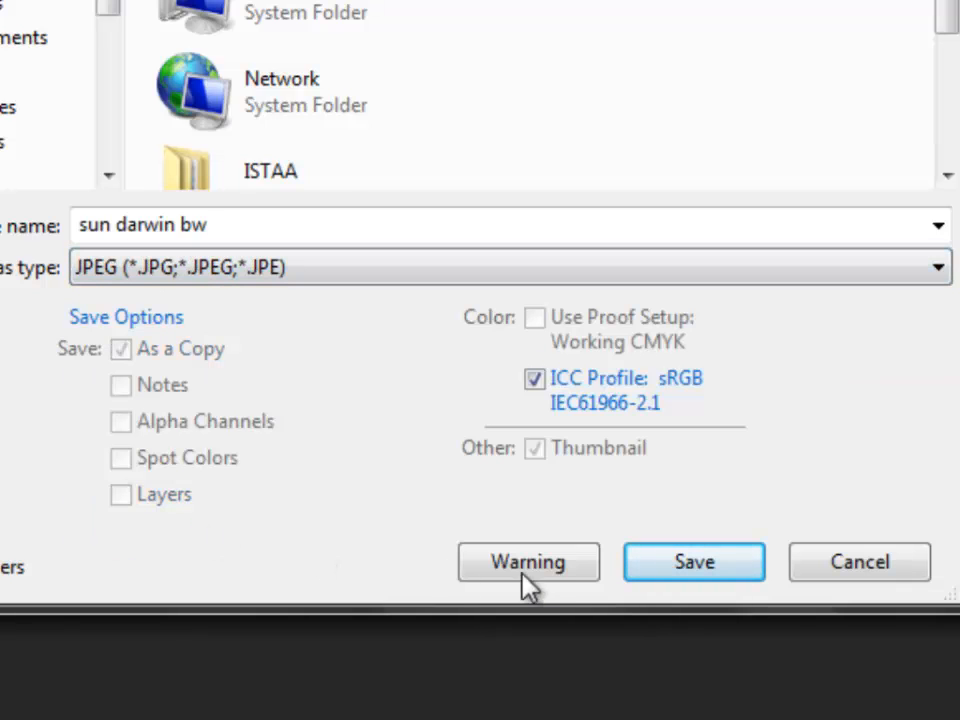
# Save as 'sun darwing masked' at maximum JPEG quality and open it from the desktop.
pyautogui.click(140, 224)
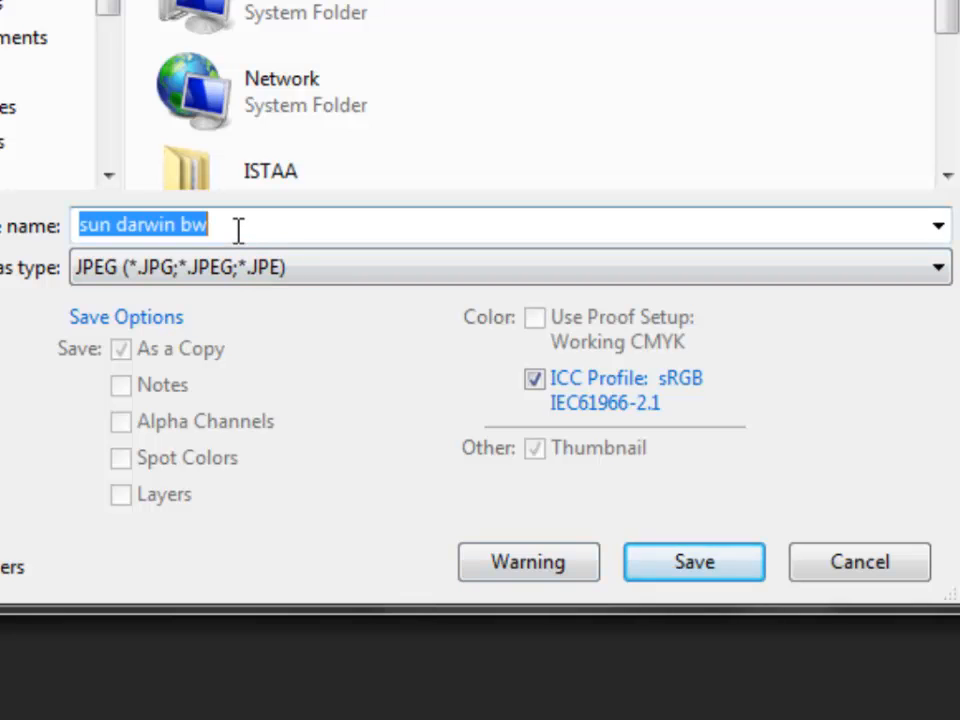
pyautogui.write('sun')
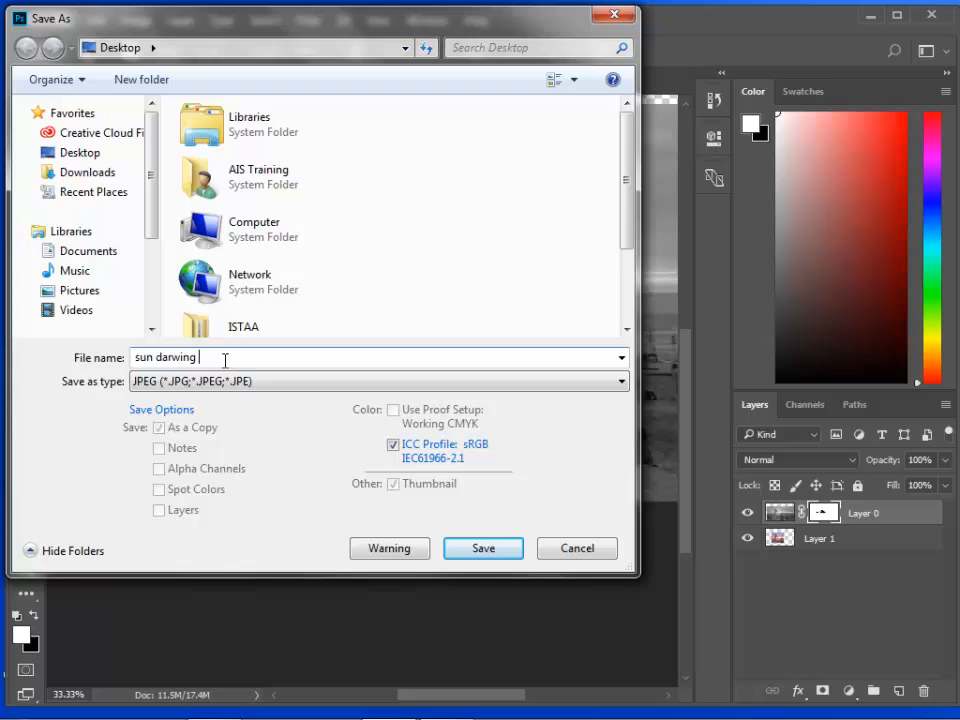
pyautogui.write('masked')
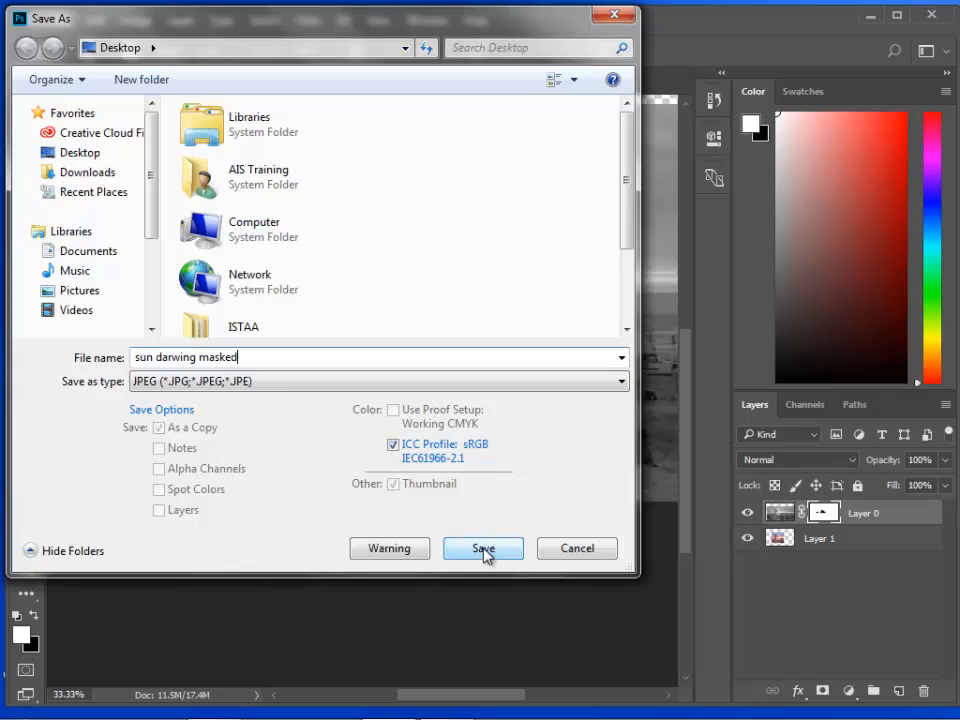
pyautogui.click(483, 548)
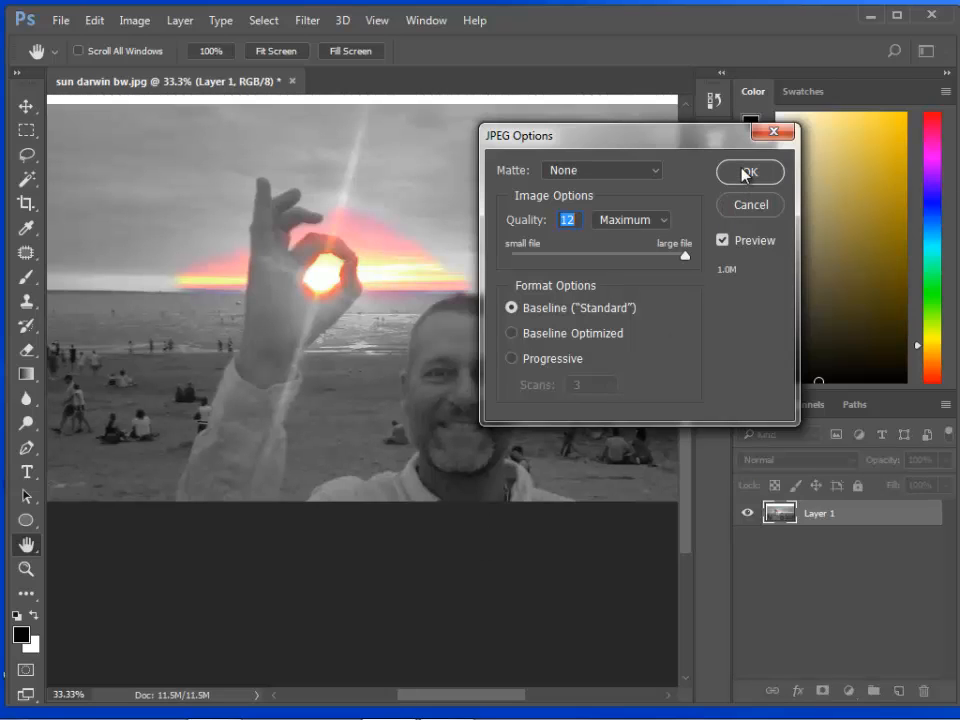
pyautogui.click(749, 172)
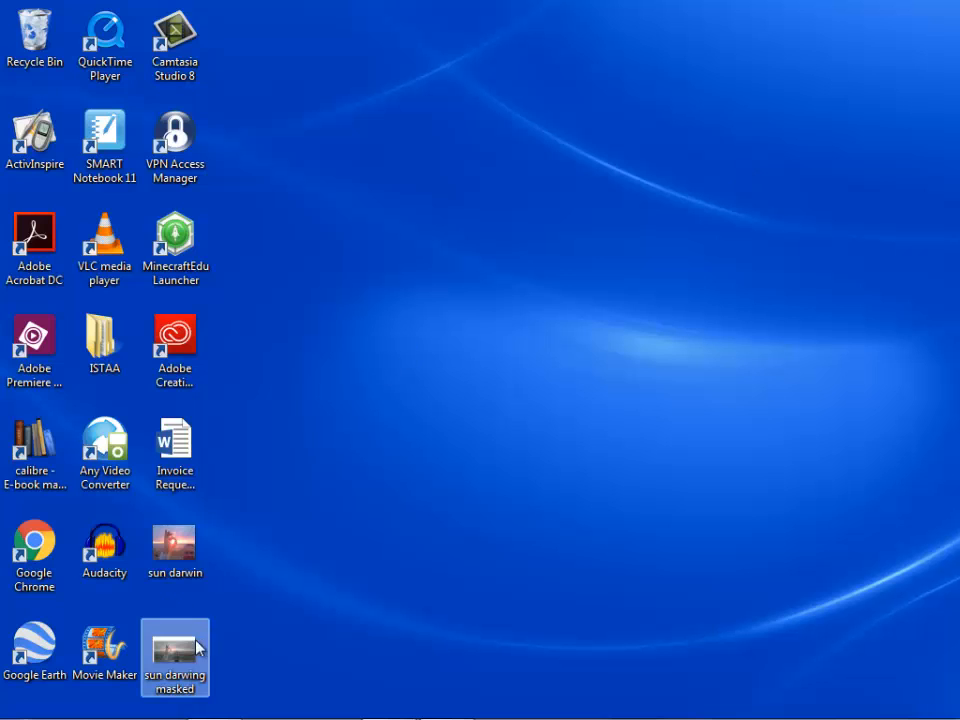
pyautogui.doubleClick(175, 657)
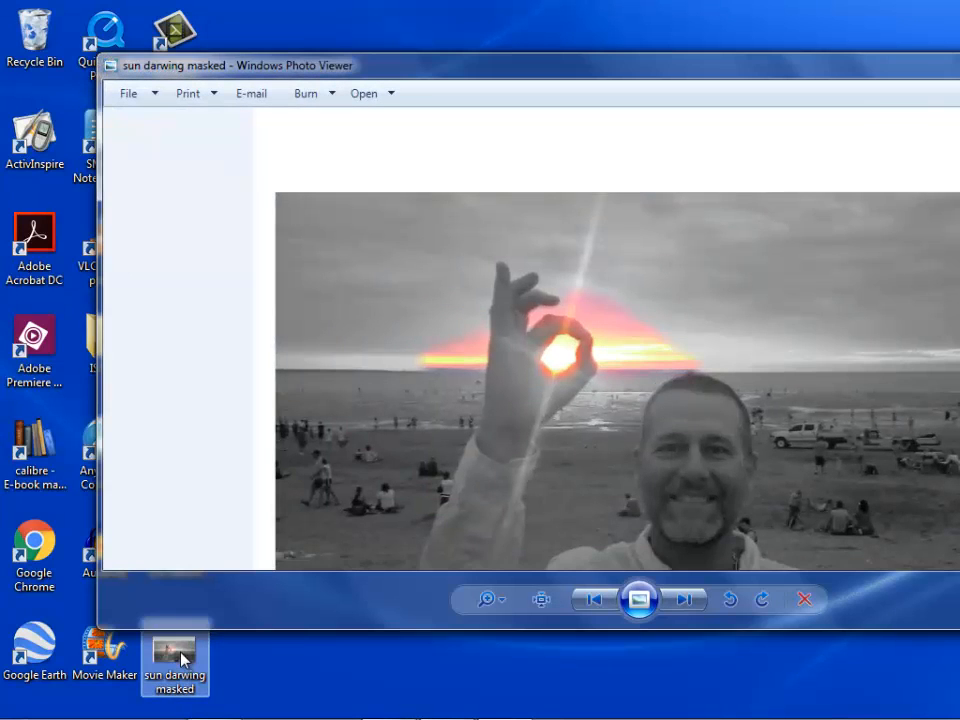